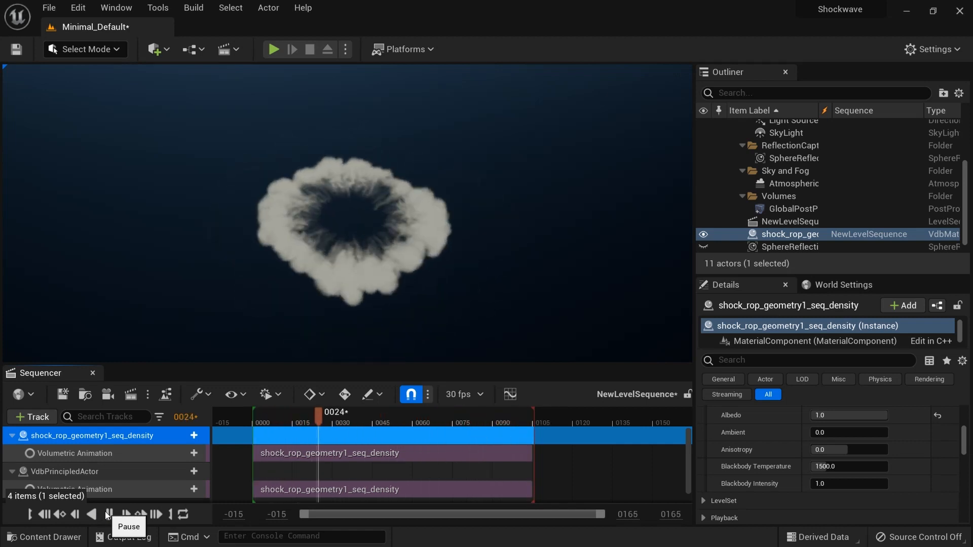
Pause the shockwave volumetric animation in the Sequencer.
left_click(272, 48)
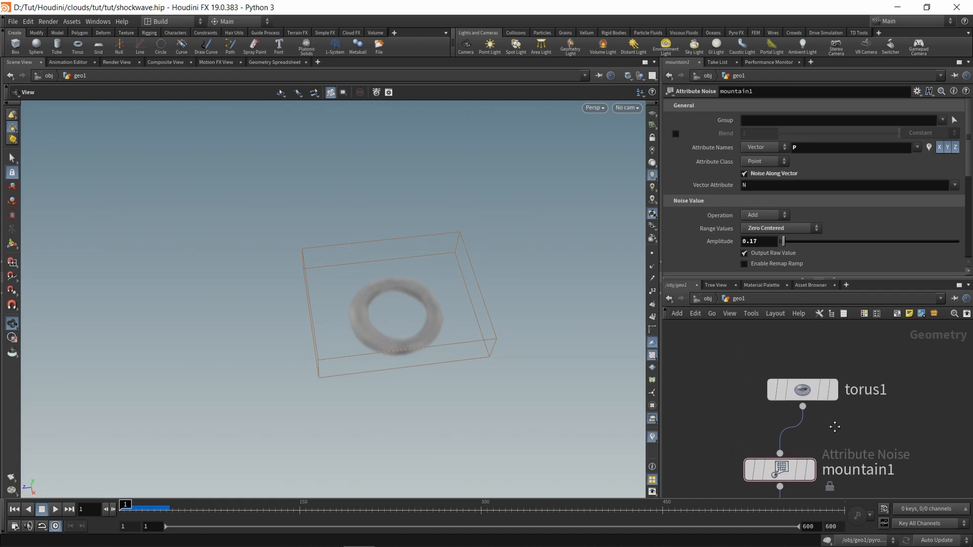
Display torus1 alone, then the noise-displaced ring, and dive into pointvop1.
left_click(803, 389)
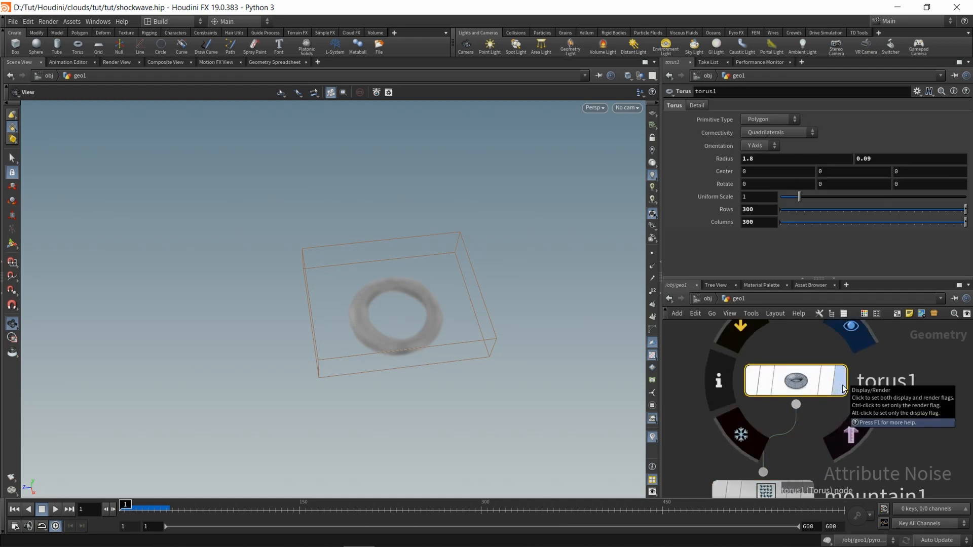
left_click(841, 380)
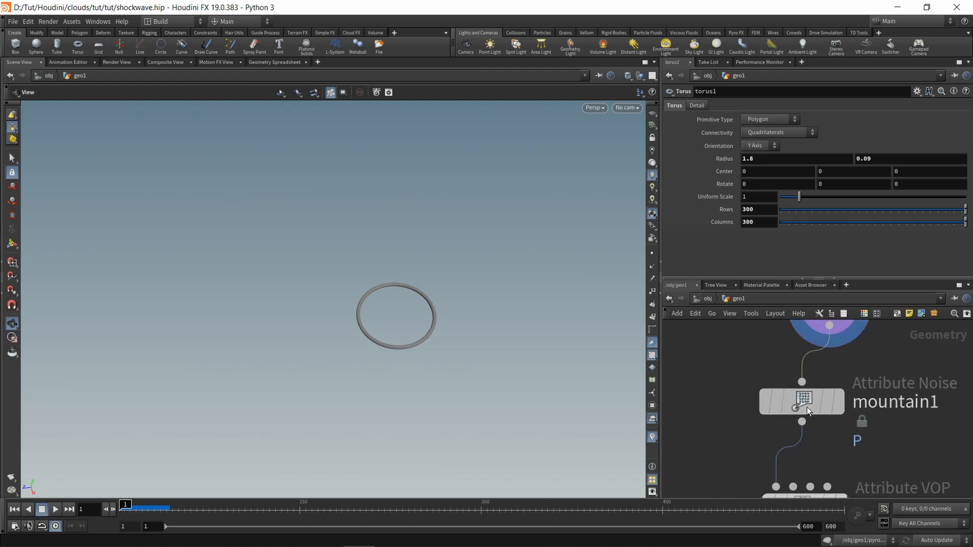
left_click(800, 401)
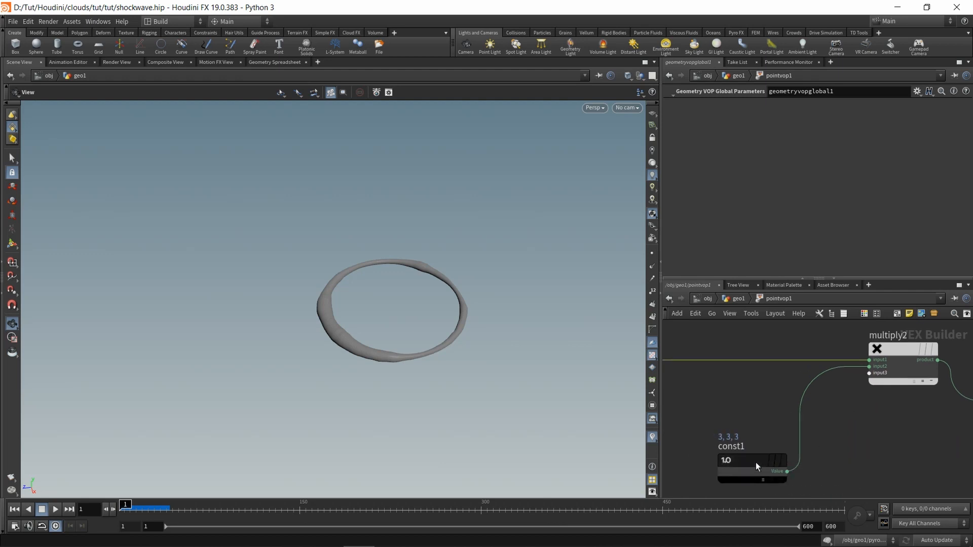
left_click(751, 465)
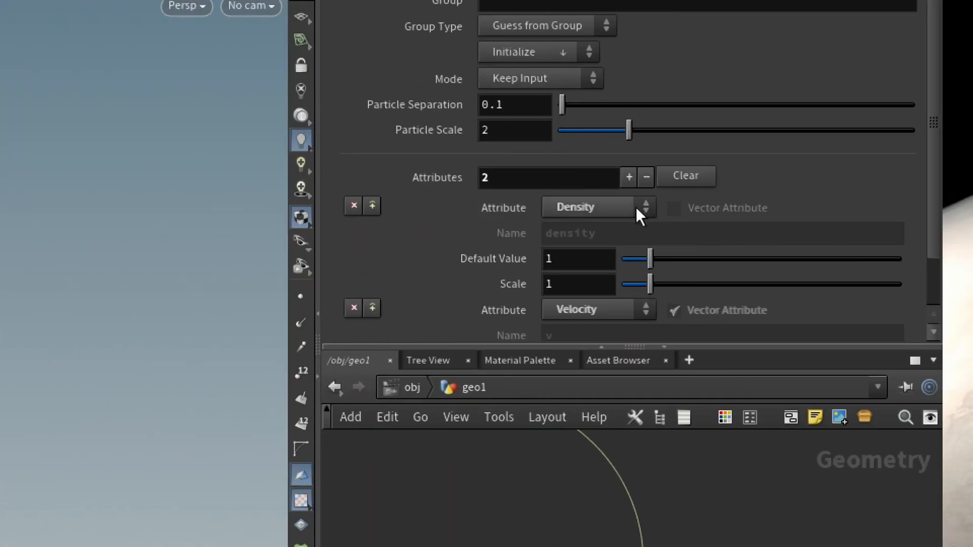
Review pyrosource1 attributes, inspect volumerasterizeattributes2 rasterizing density and v, then select pyrosolver1.
scroll("down", 3)
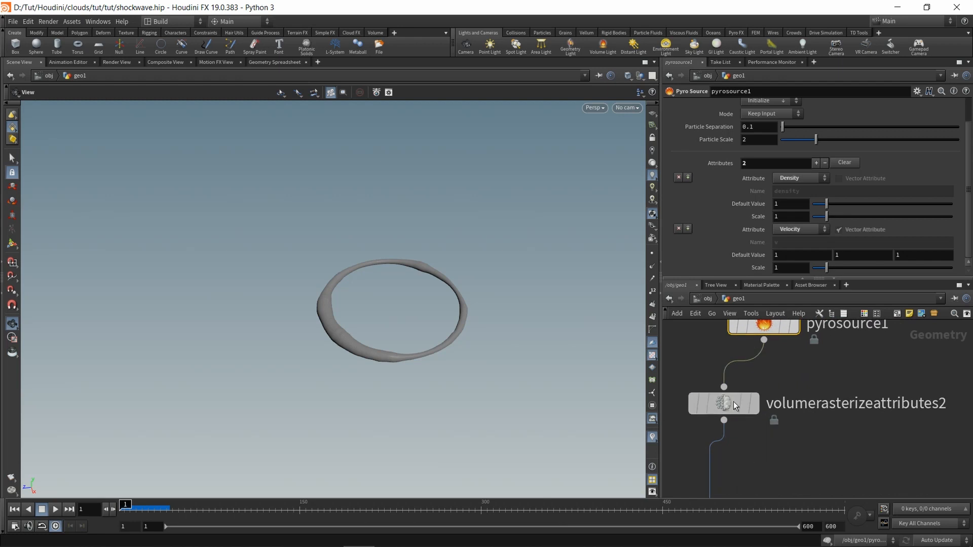
double_click(722, 402)
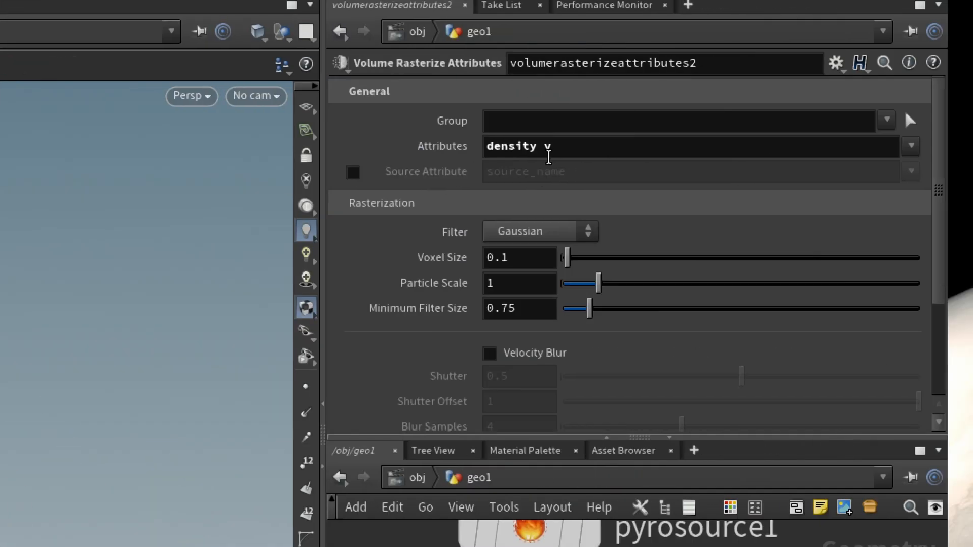
mouse_move(500, 480)
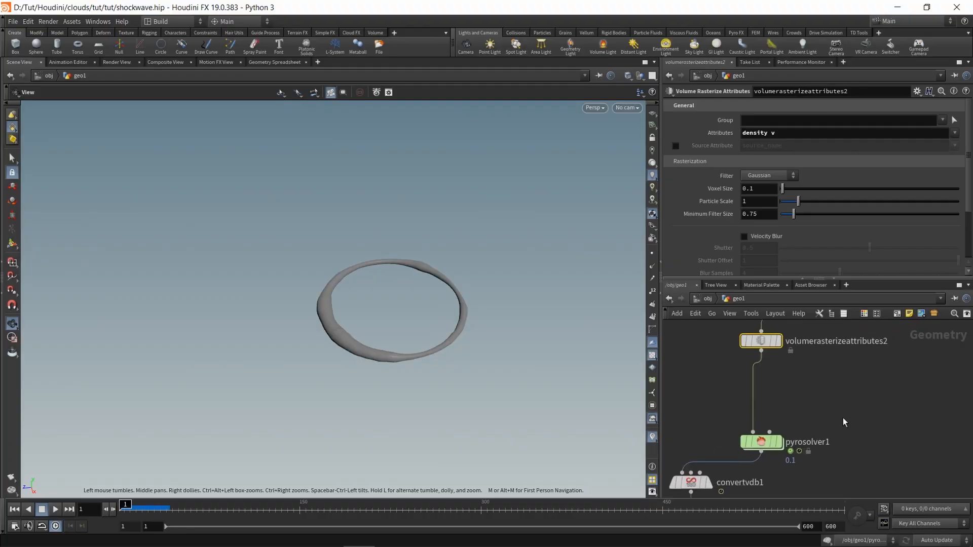
left_click(759, 442)
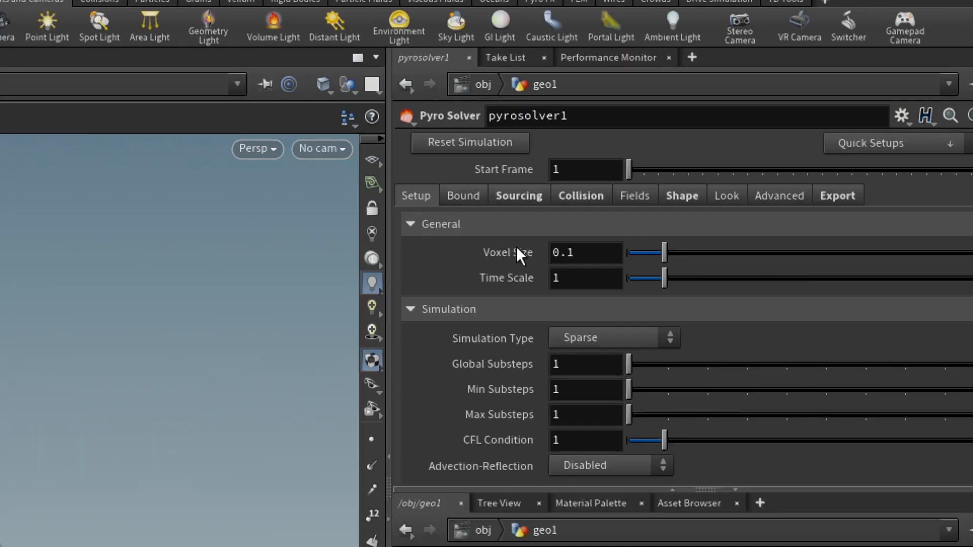
mouse_move(508, 214)
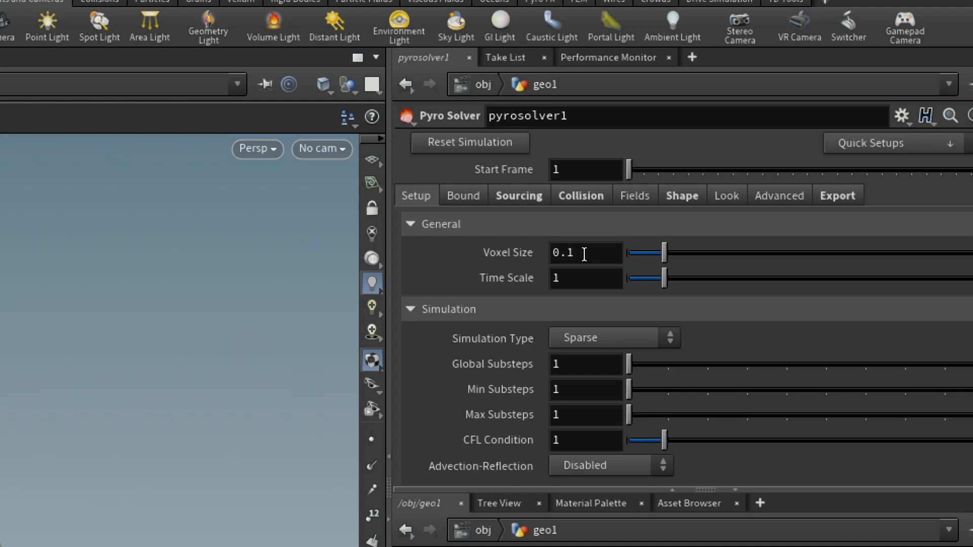
mouse_move(434, 196)
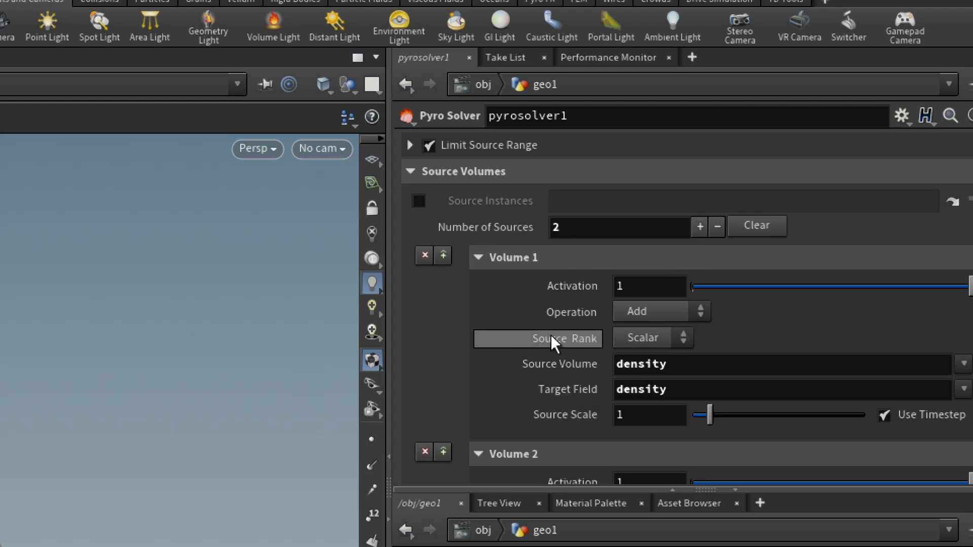
Scroll through pyrosolver1's voxel size, density and vel sourcing, disturbance and turbulence settings.
scroll("down", 3)
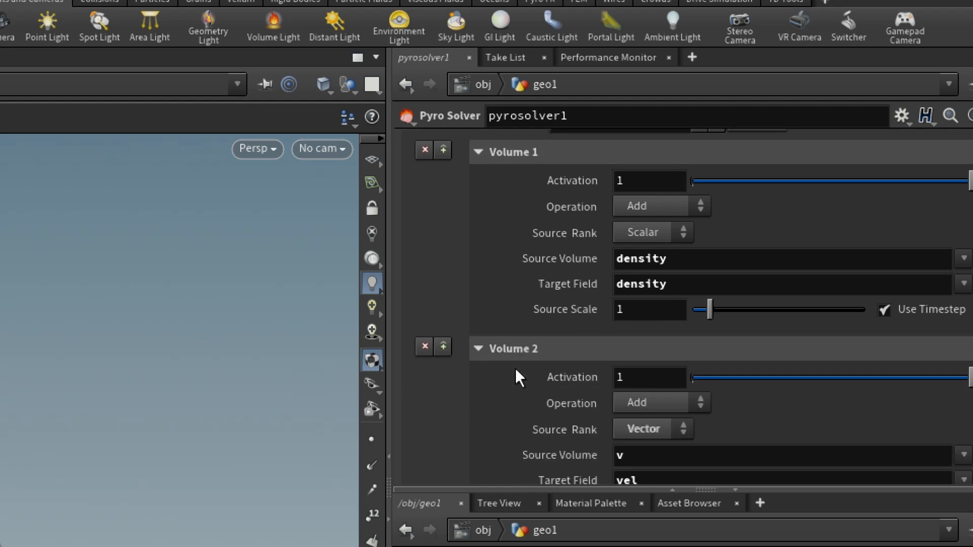
scroll("down", 3)
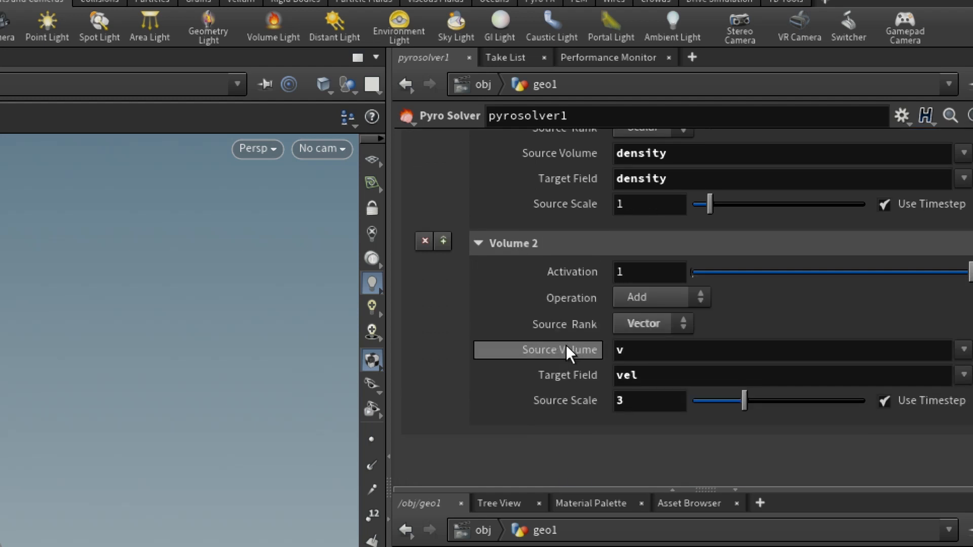
scroll("up", 3)
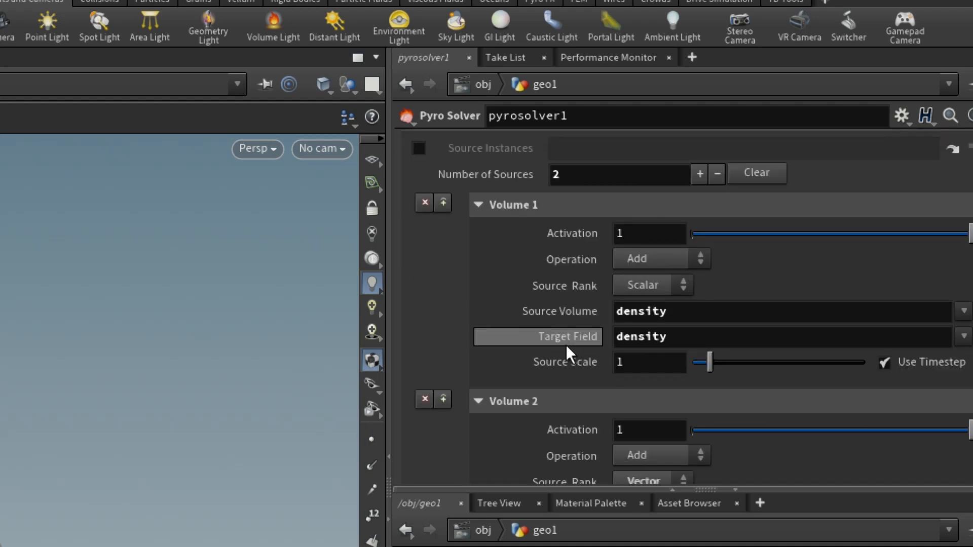
mouse_move(560, 233)
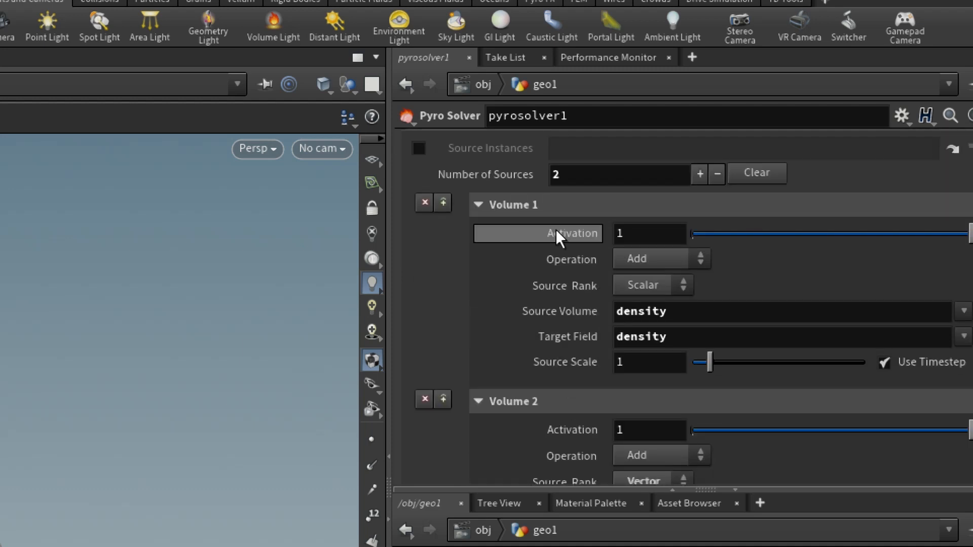
left_click(620, 174)
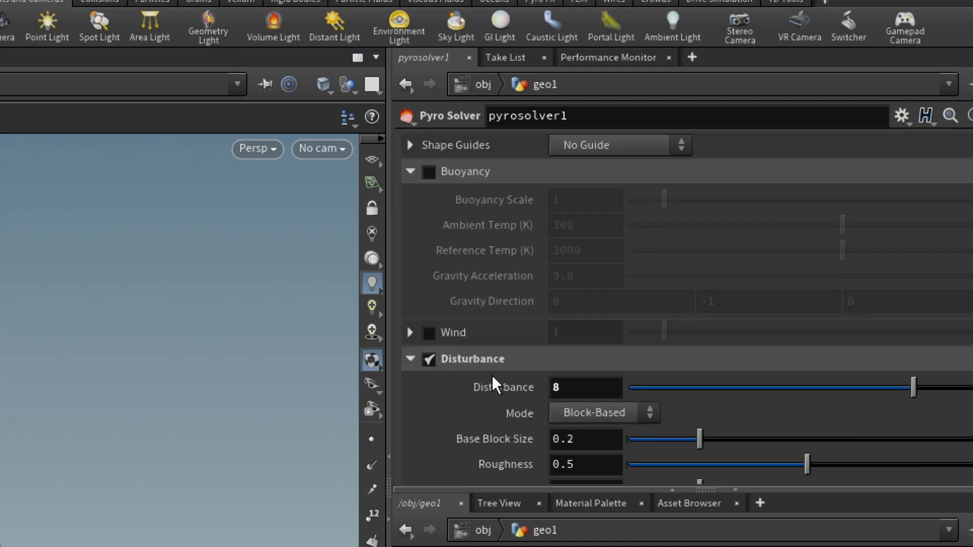
scroll("down", 3)
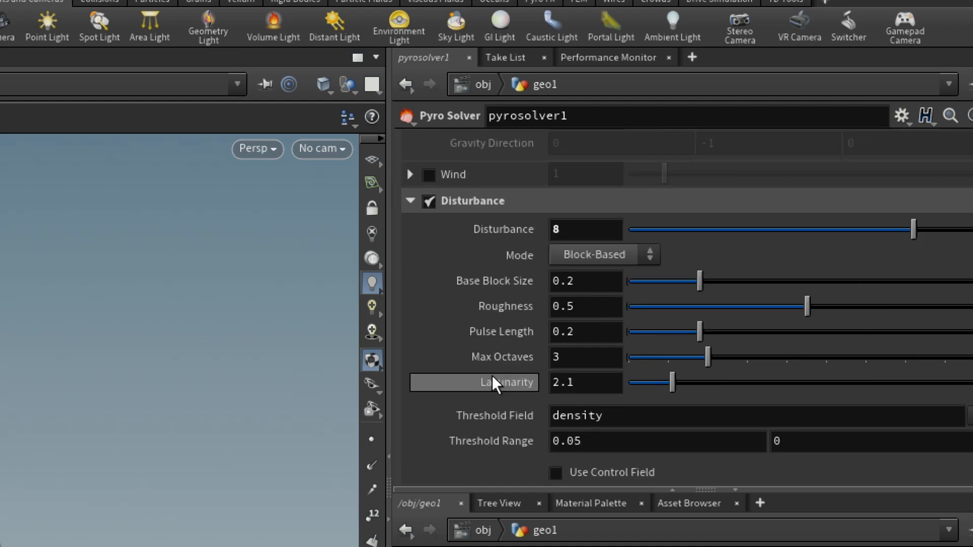
scroll("down", 3)
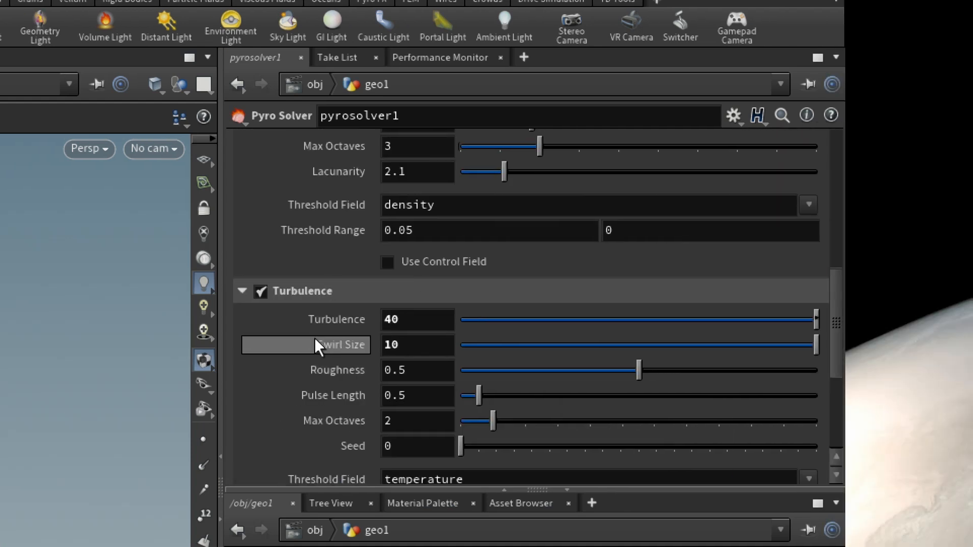
scroll("down", 3)
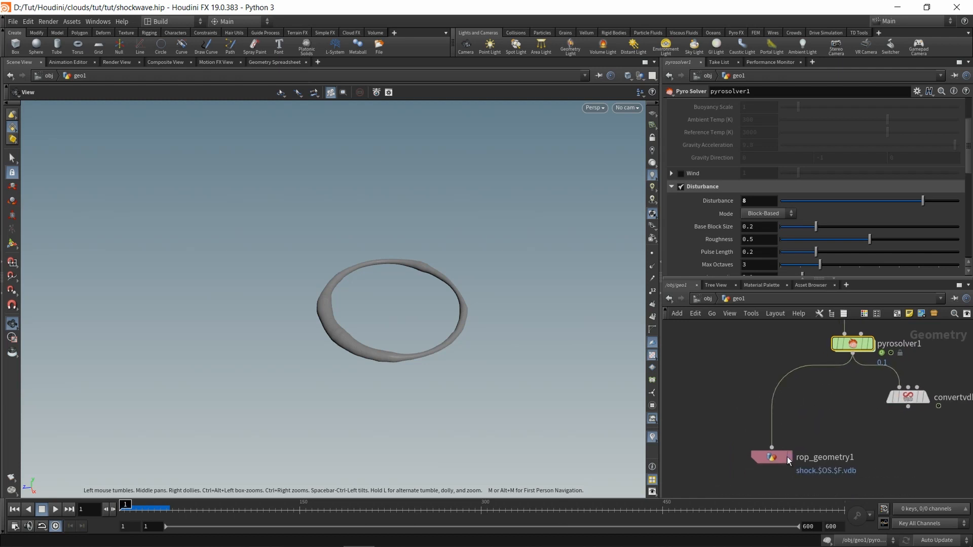
Review rop_geometry1's numbered .vdb output for frames 1-106 and convertvdb1's density and vel group.
left_click(771, 457)
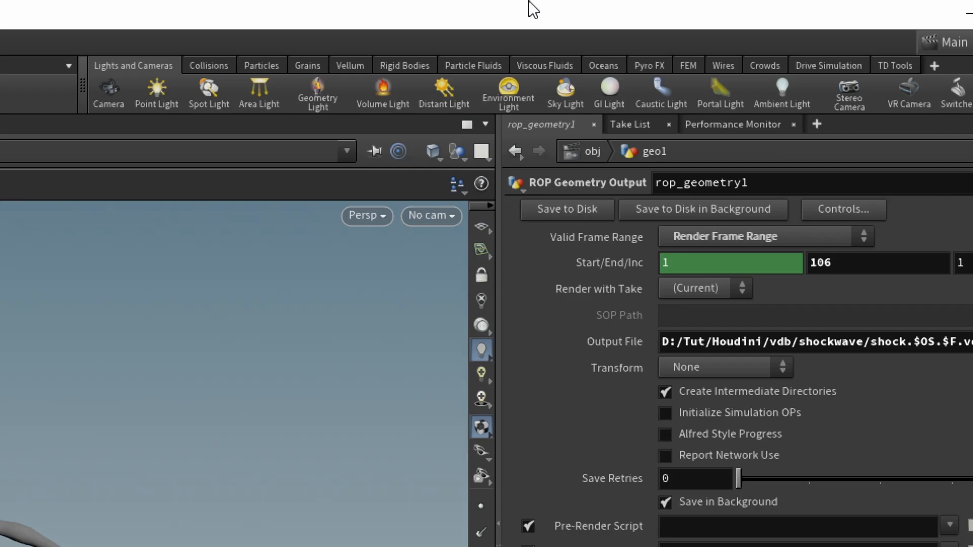
left_click(927, 7)
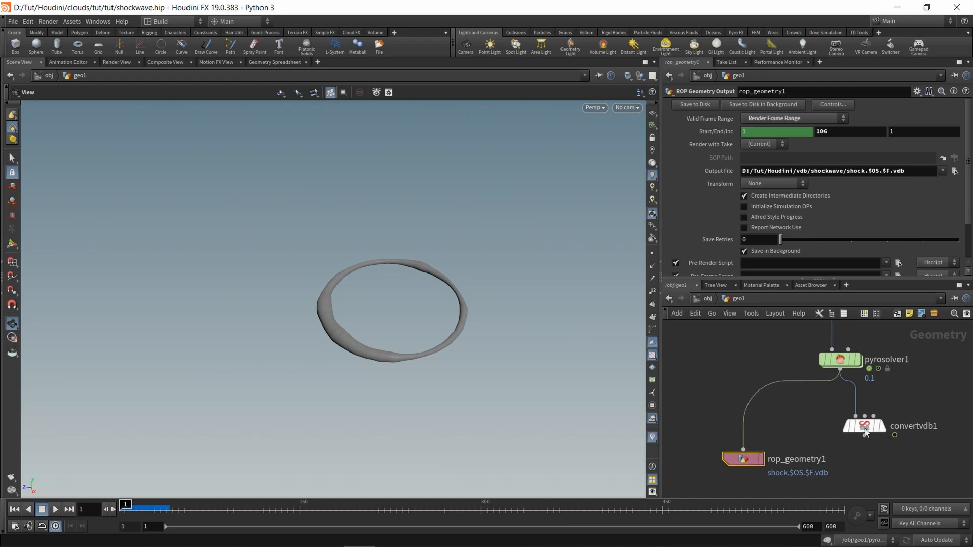
left_click(863, 427)
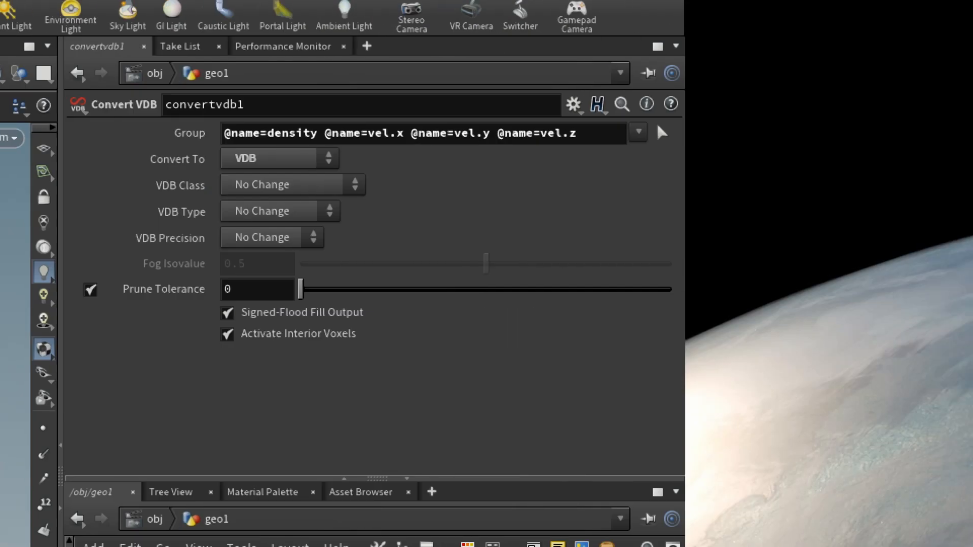
left_click(636, 131)
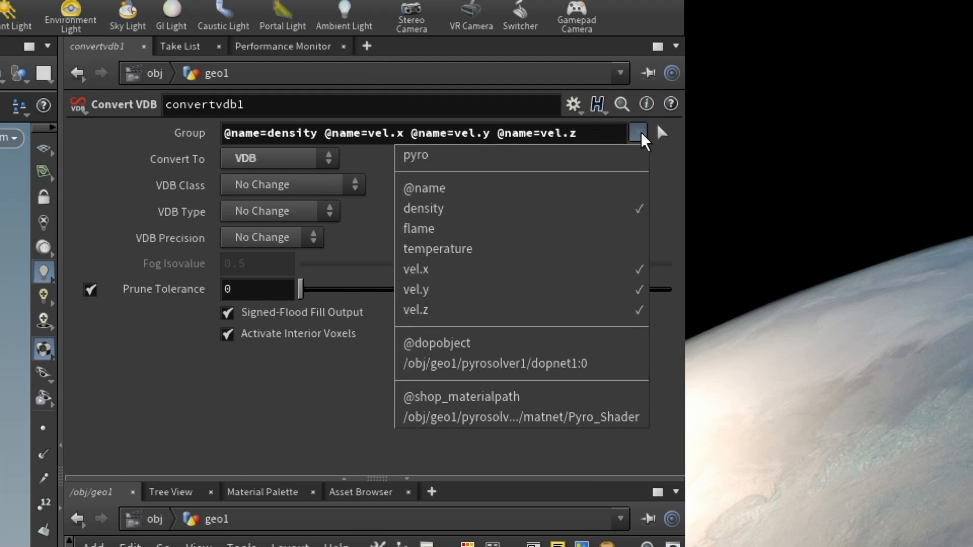
mouse_move(440, 249)
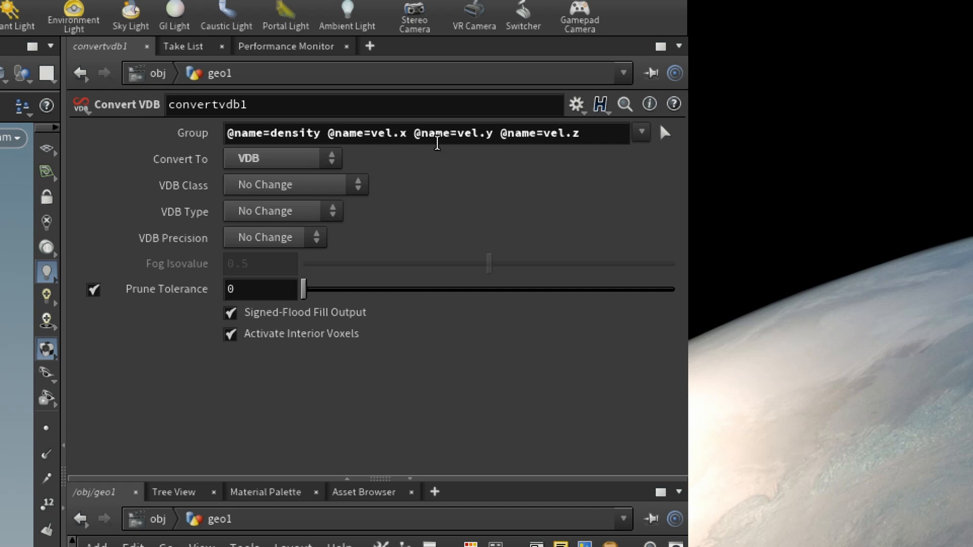
mouse_move(581, 148)
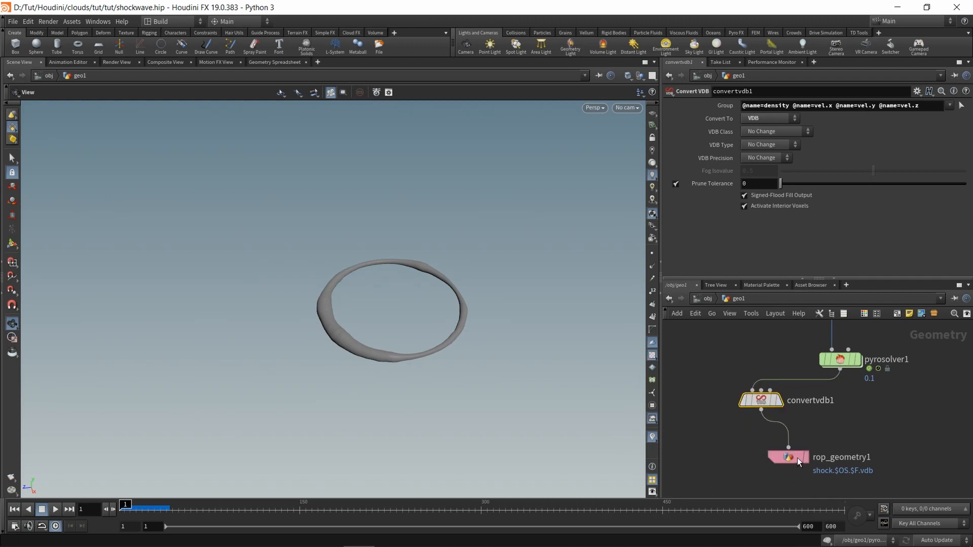
left_click(786, 457)
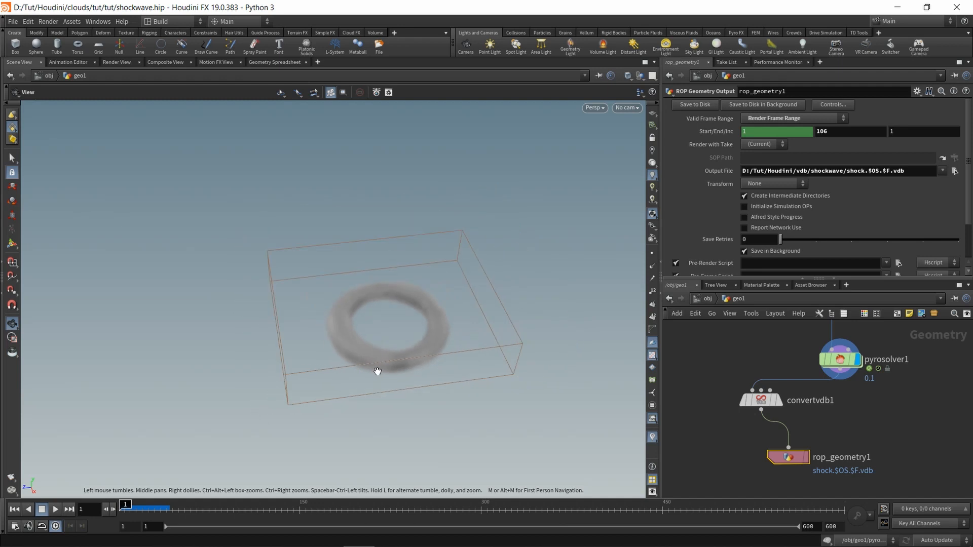
Play the pyro simulation so the smoke ring expands from the torus.
left_click(54, 509)
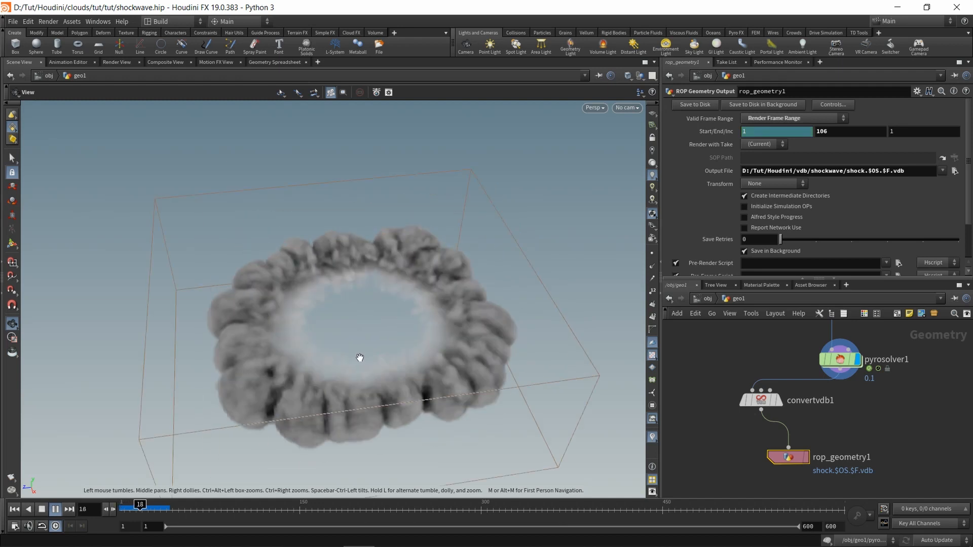
left_click(54, 508)
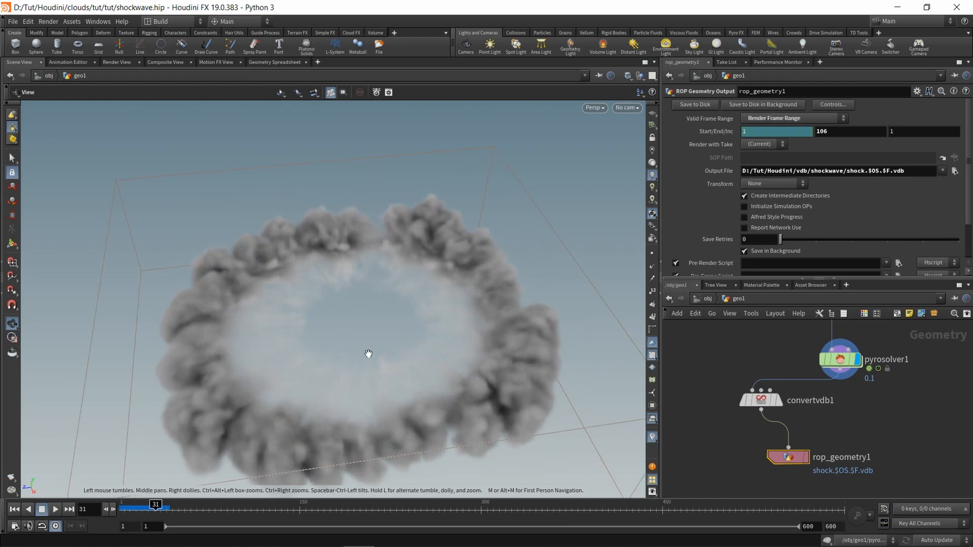
left_click(54, 509)
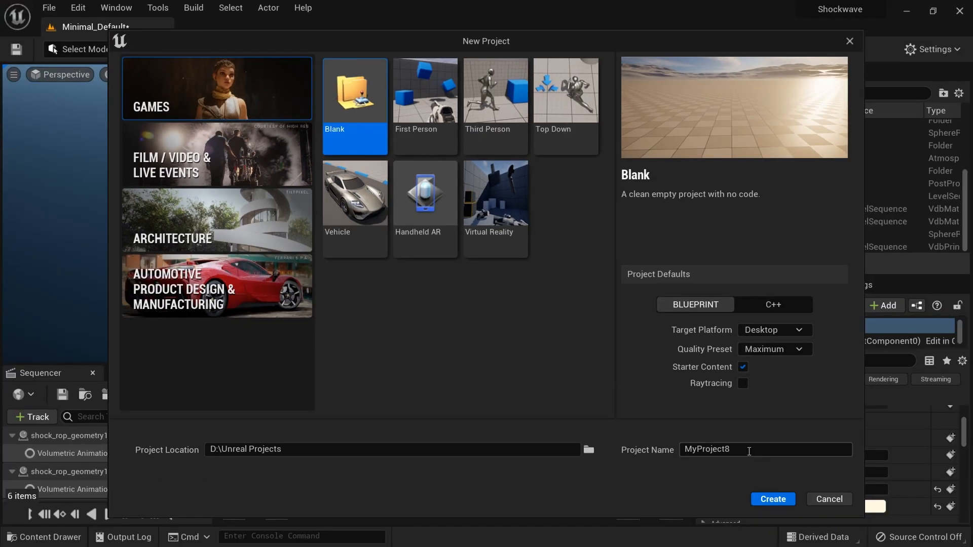
Name the new Blueprint desktop project shockwave2.
type("shockwav")
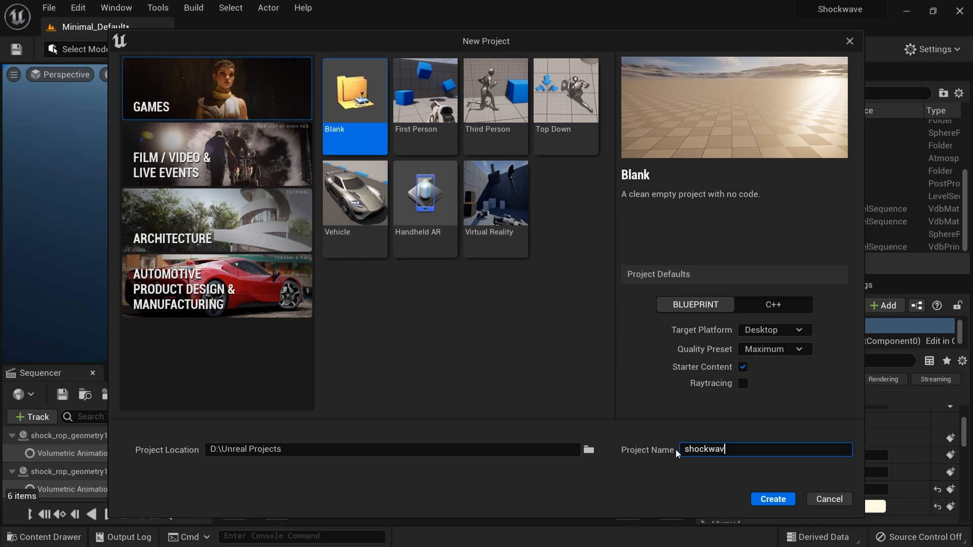
type("e2")
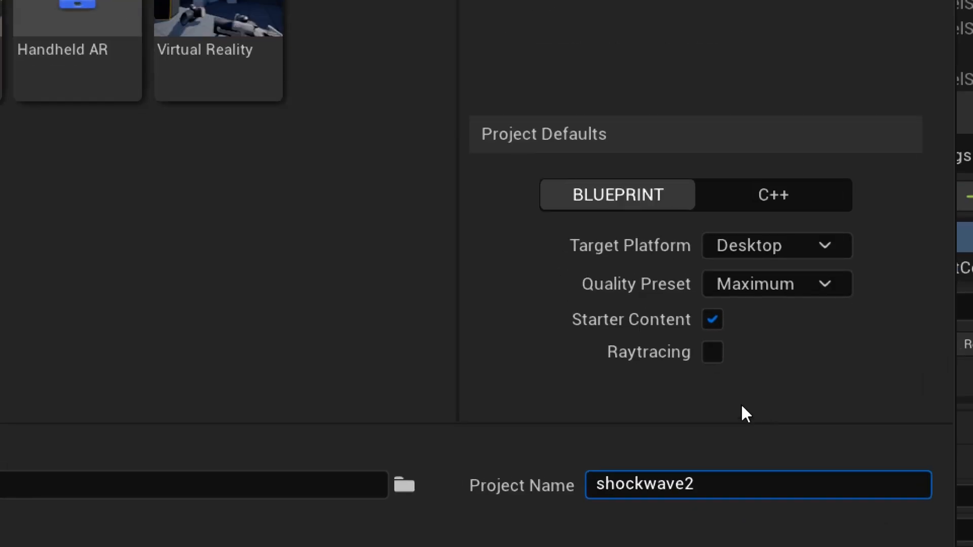
mouse_move(713, 352)
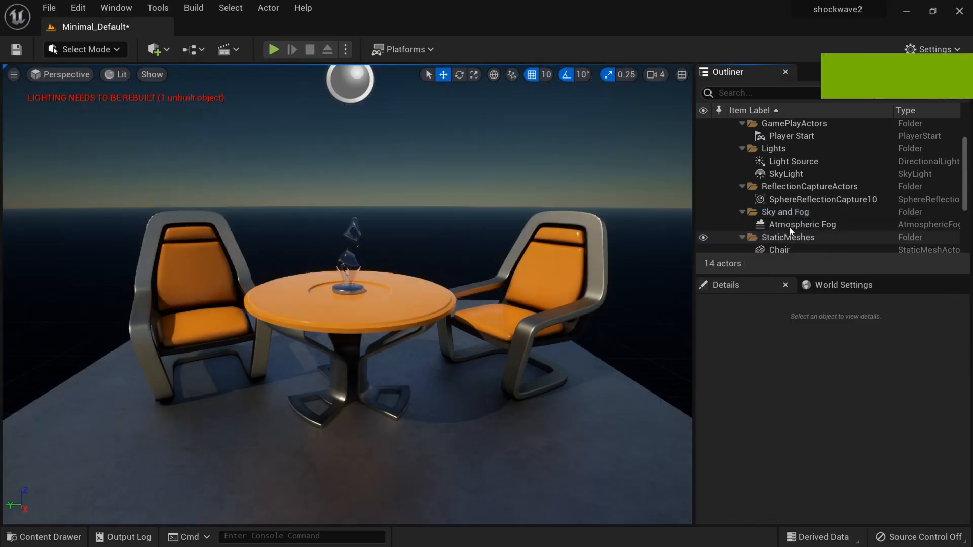
Delete the chairs, table, floor and statue and make the directional light Movable.
scroll("down", 3)
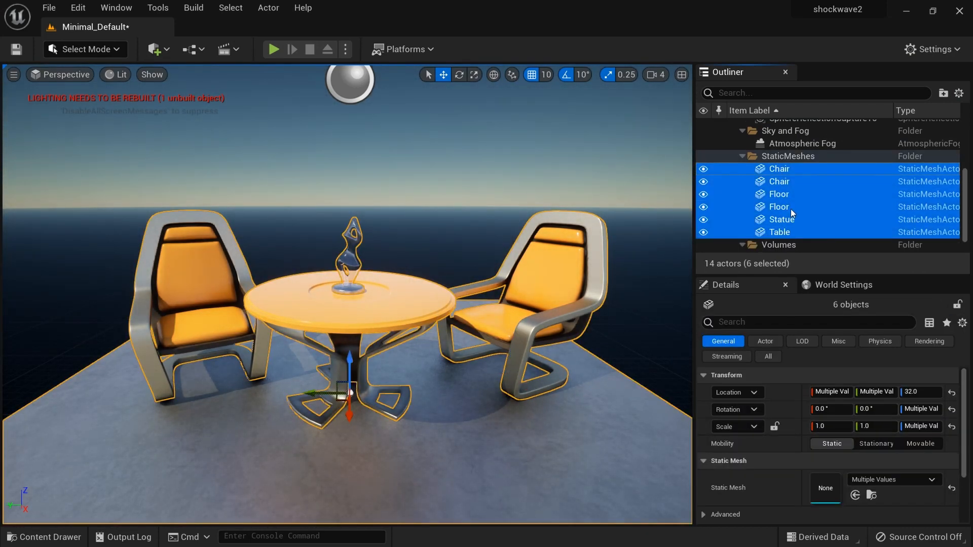
mouse_move(790, 207)
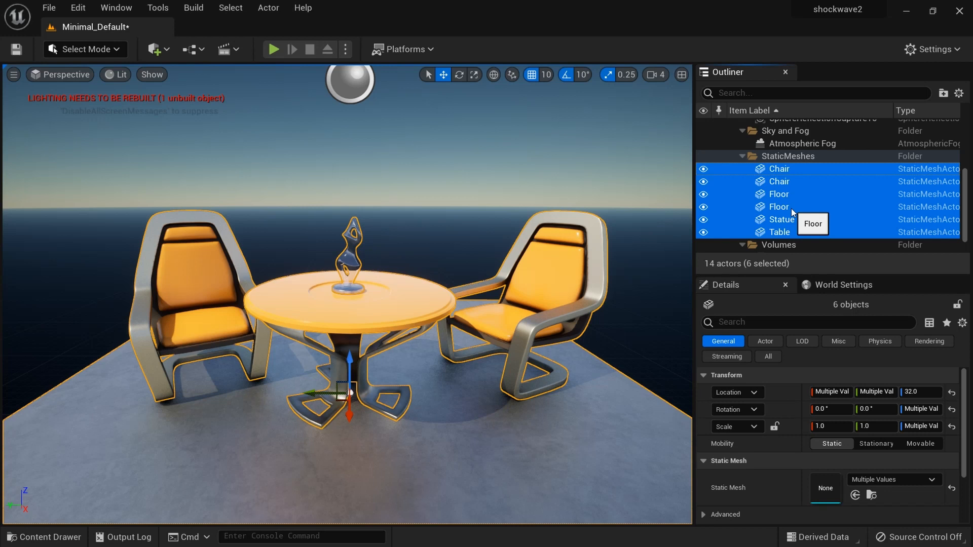
key("Delete")
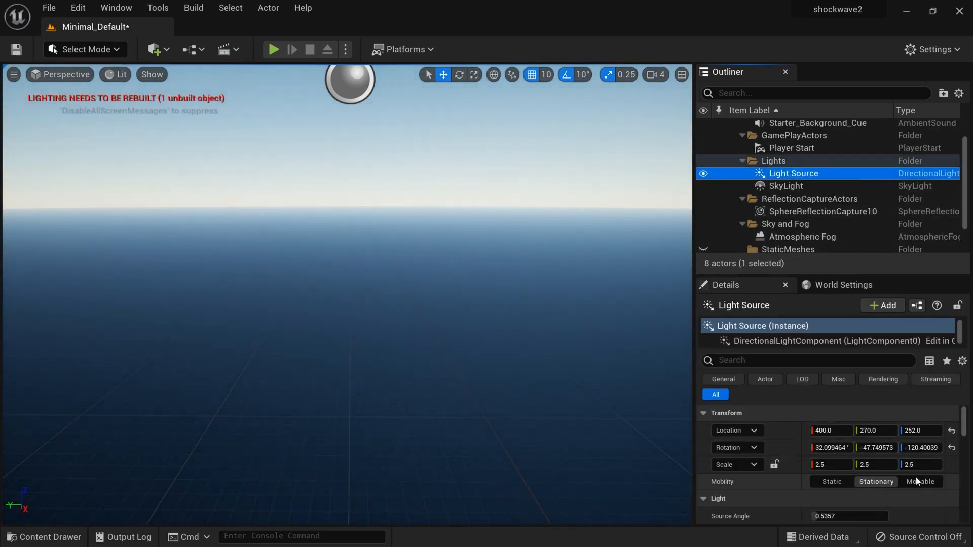
left_click(784, 185)
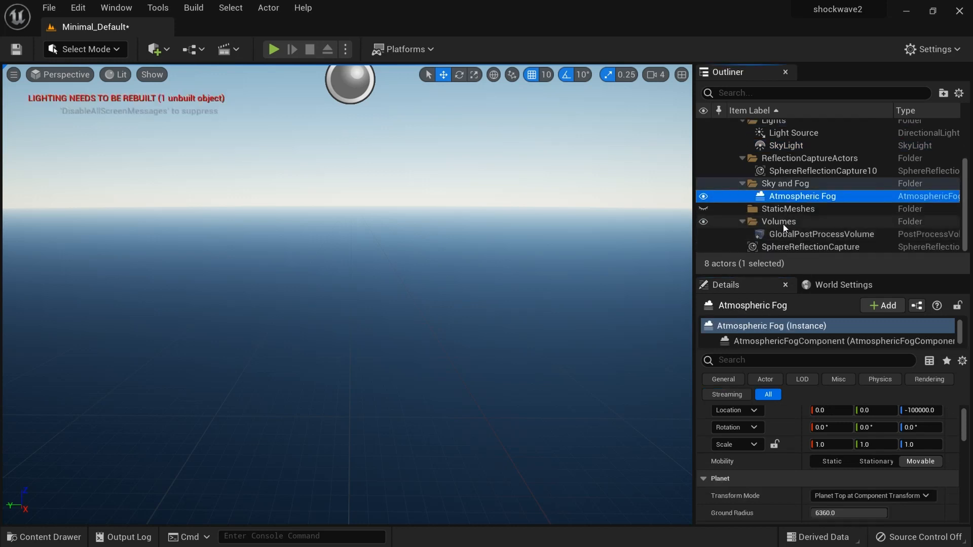
Set the GlobalPostProcessVolume exposure metering to Manual around 11.5.
left_click(820, 234)
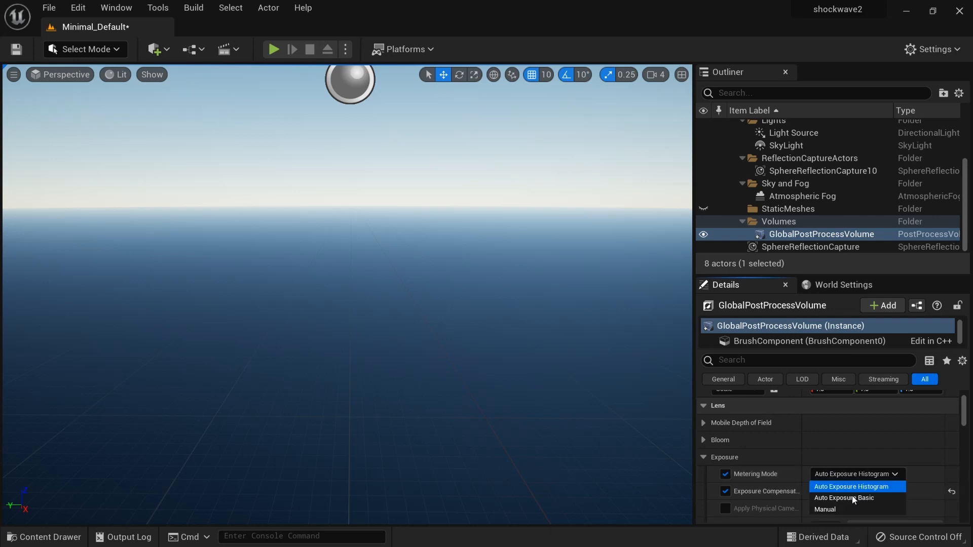
left_click(824, 509)
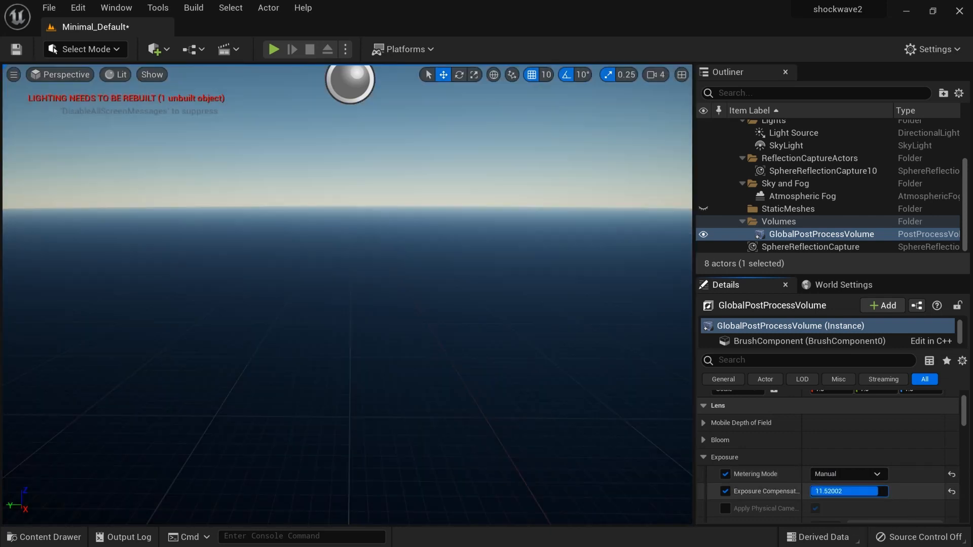
left_click(43, 537)
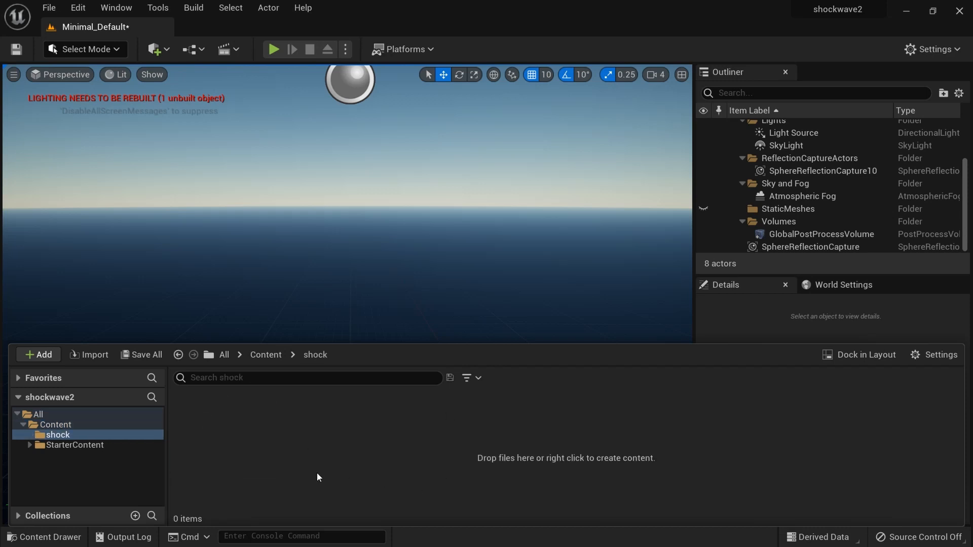
mouse_move(703, 247)
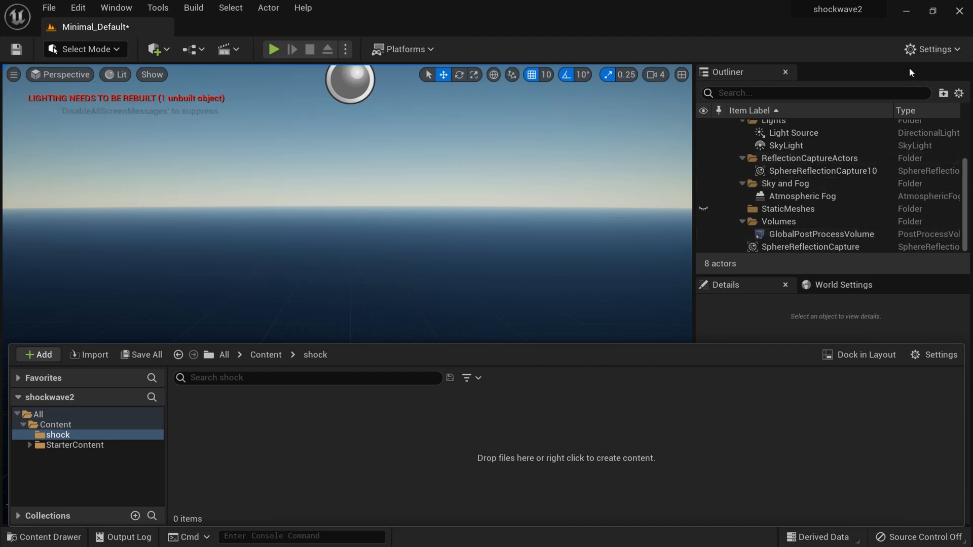
Bring up the Plugins list from Settings.
left_click(43, 537)
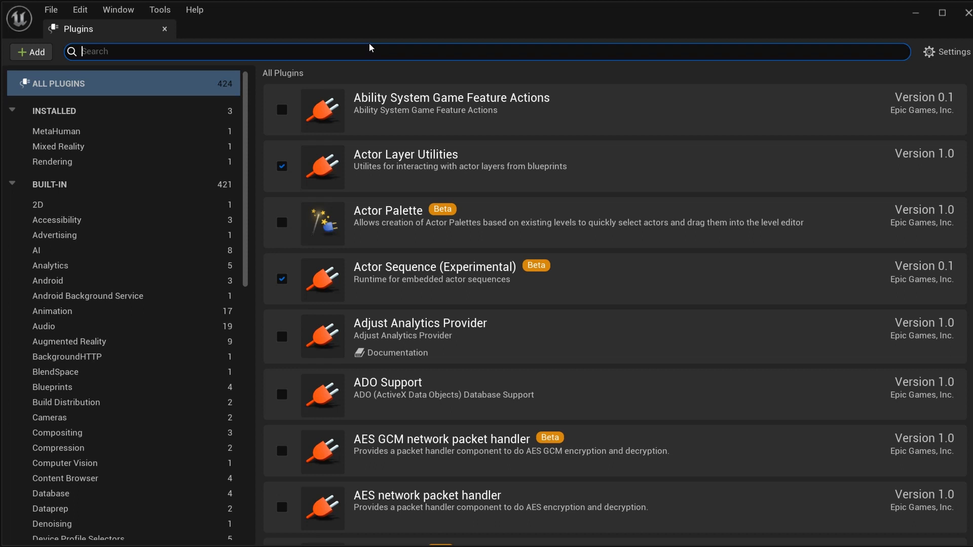
Search 'vdb' to find the Sparse Volumetrics OpenVDB plugin.
type("vdb")
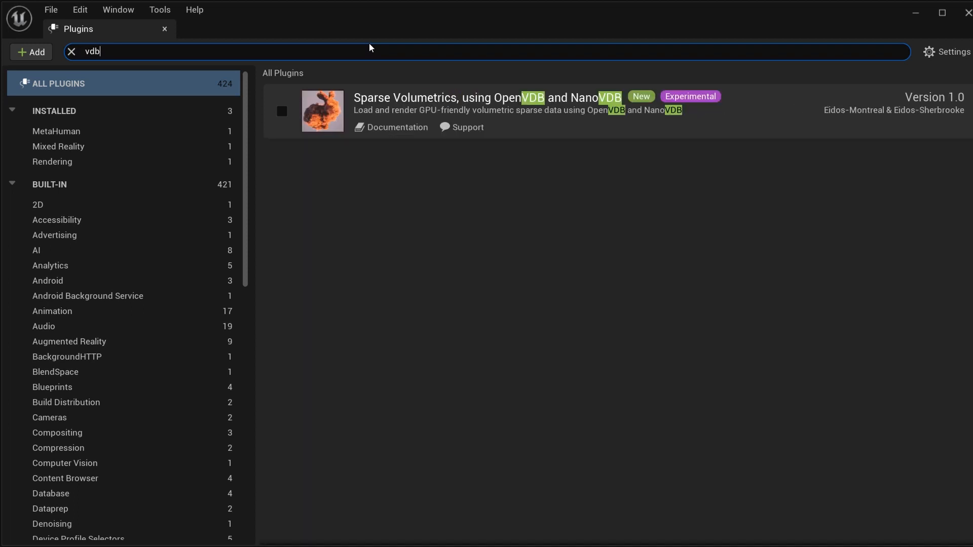
mouse_move(435, 161)
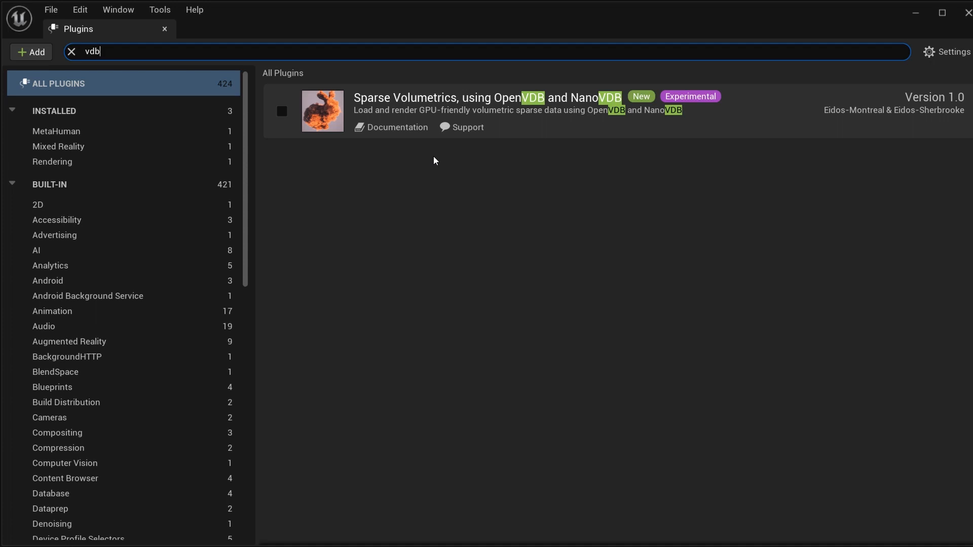
mouse_move(878, 40)
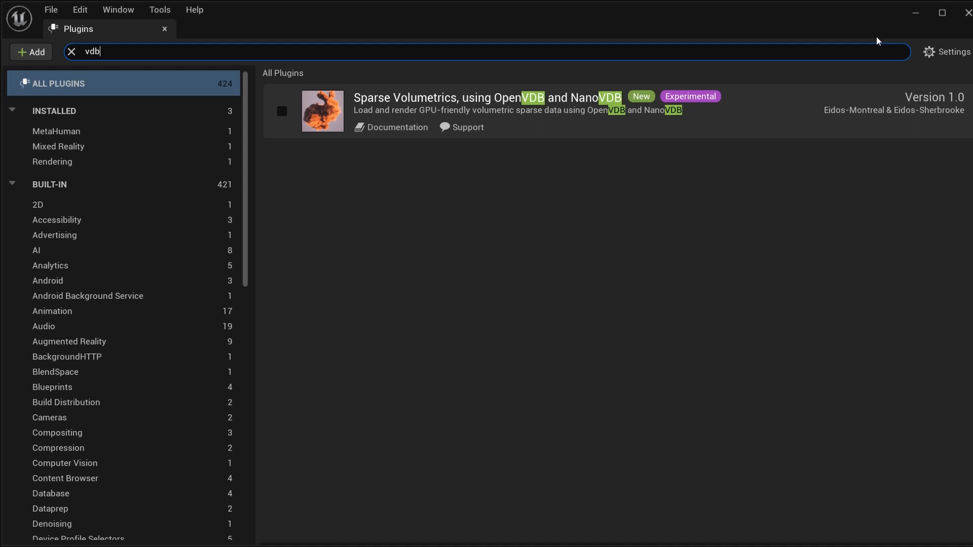
mouse_move(913, 13)
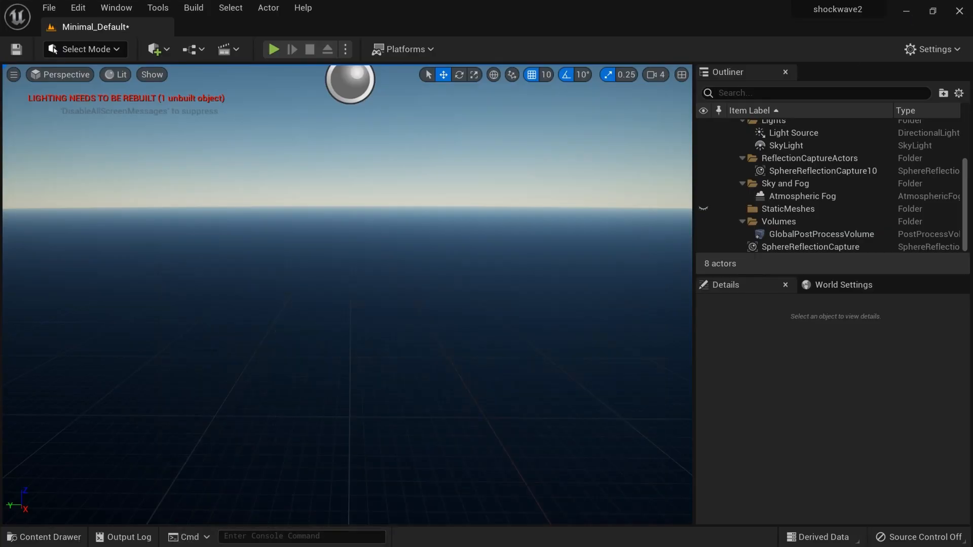
Switch to Chrome and reach the unreal-vdb releases page on GitHub.
left_click(14, 534)
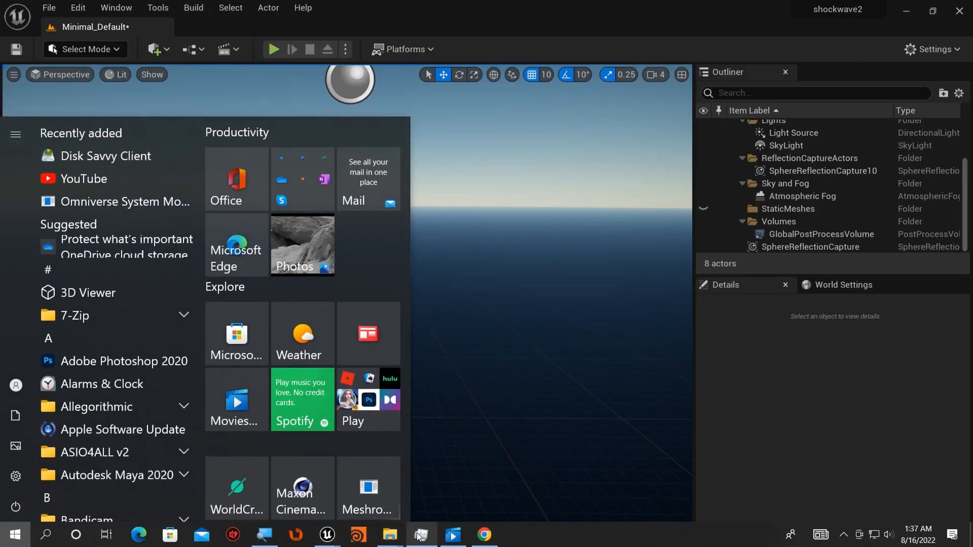
left_click(483, 533)
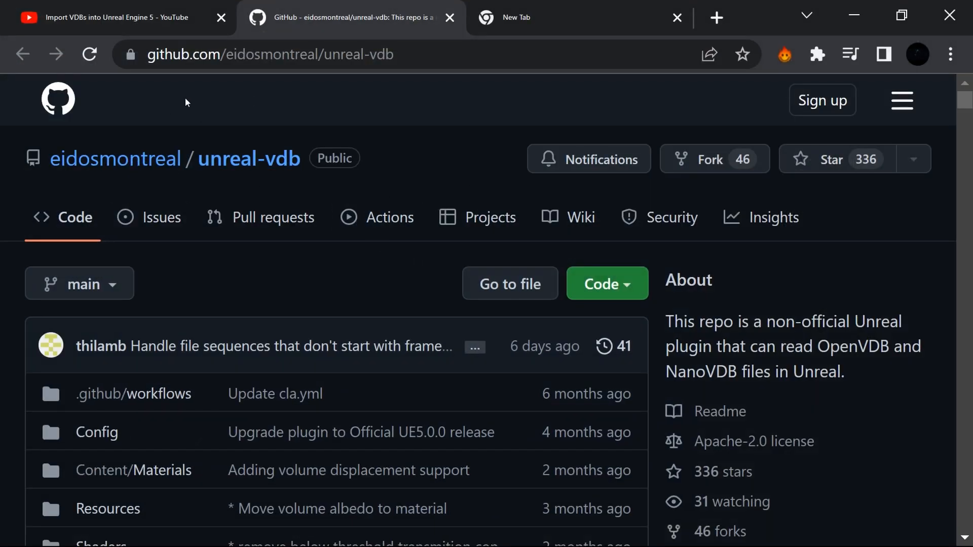
mouse_move(319, 290)
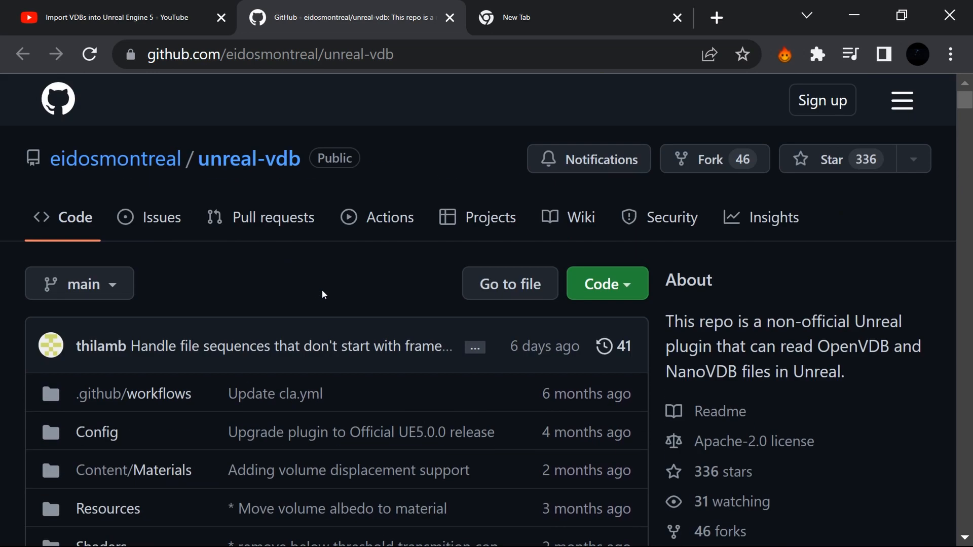
scroll("down", 3)
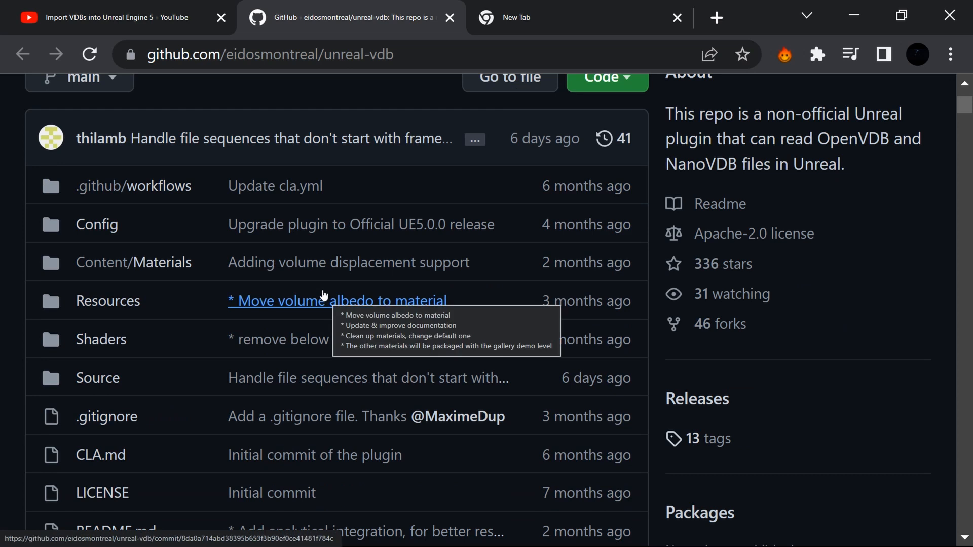
scroll("down", 3)
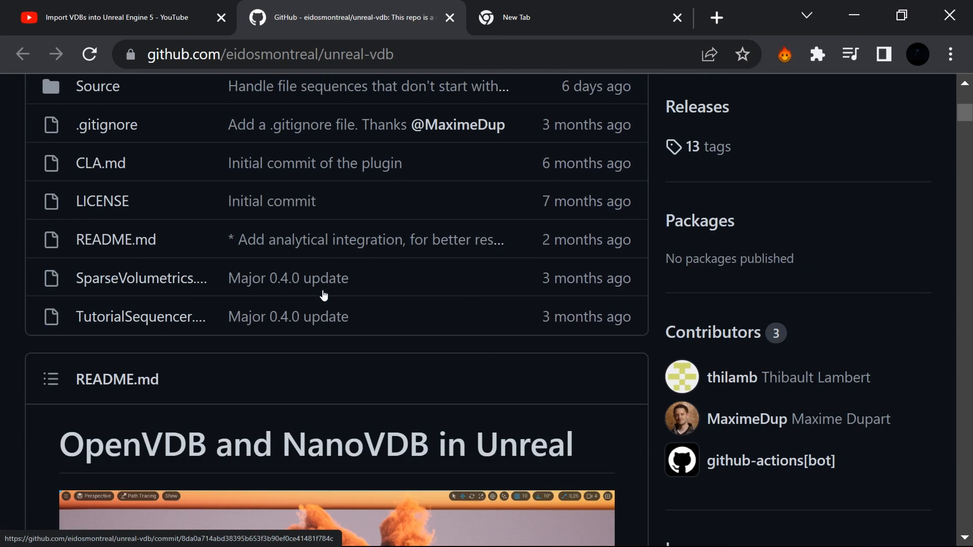
scroll("down", 3)
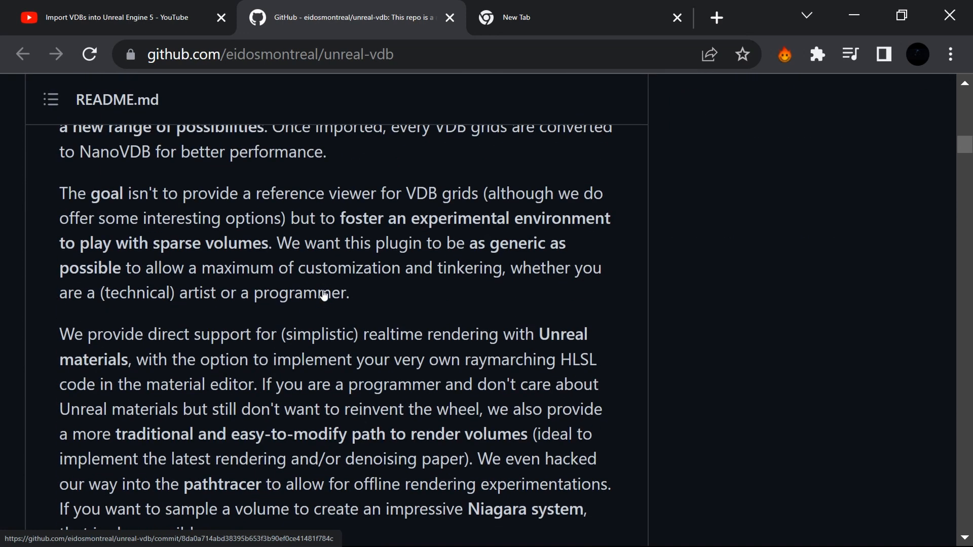
scroll("down", 3)
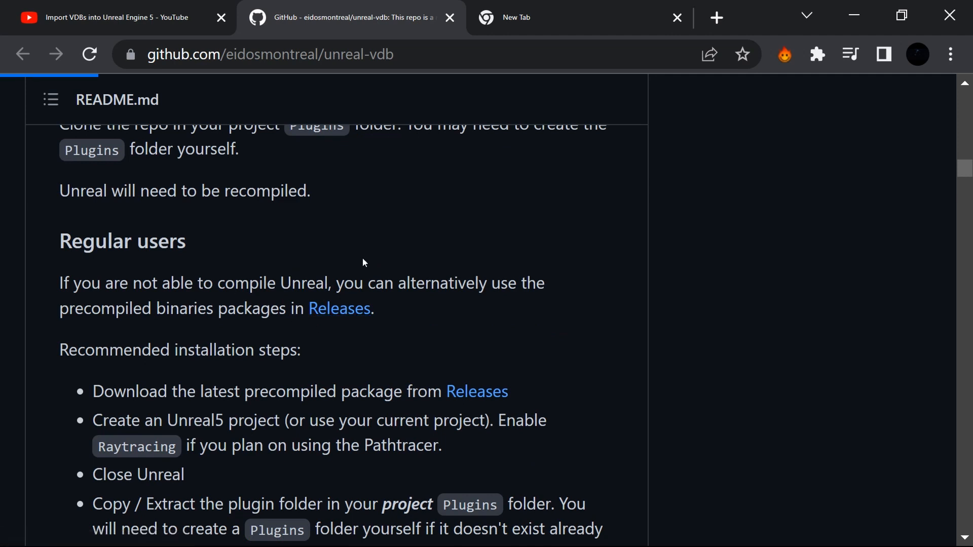
left_click(340, 308)
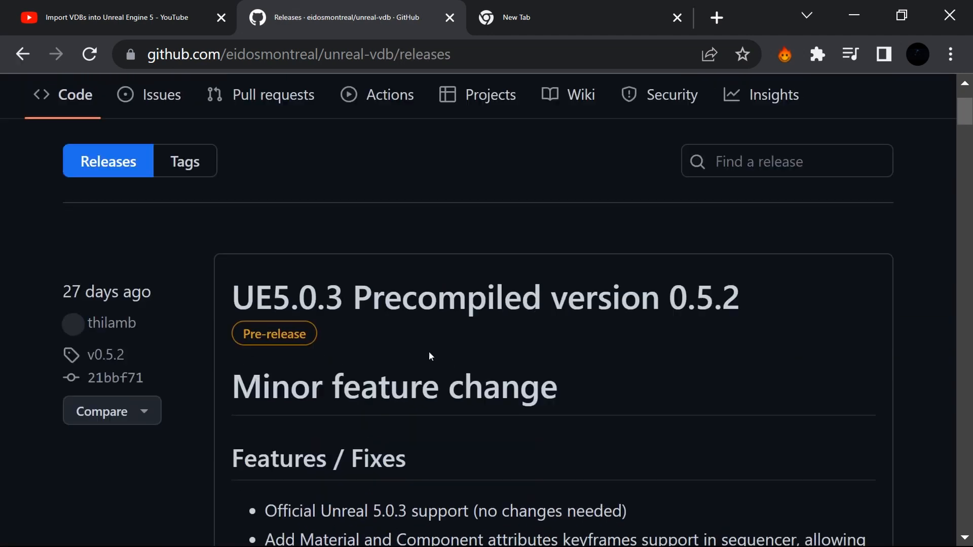
Scroll through the UE5.0.3 precompiled 0.5.2 release notes and its SparseVolumetrics zip assets.
scroll("down", 3)
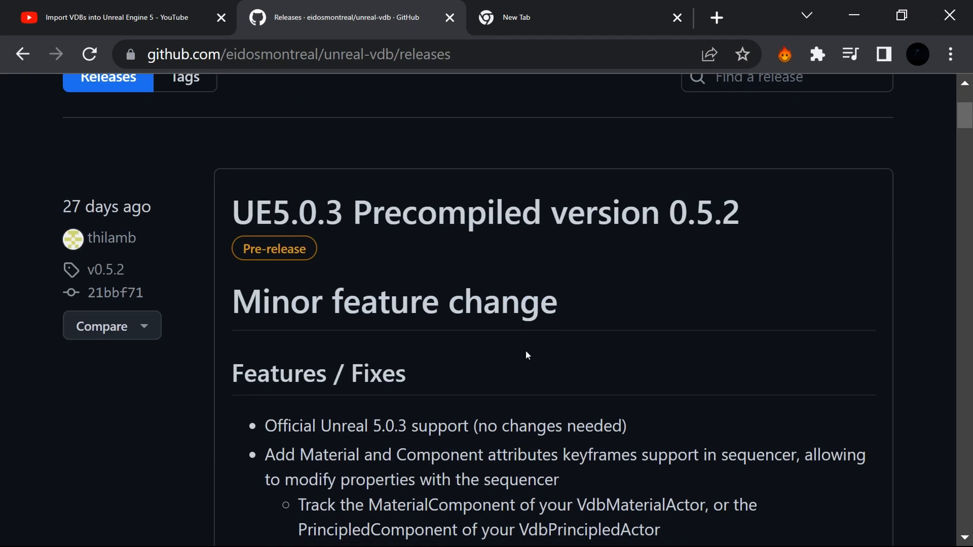
scroll("down", 3)
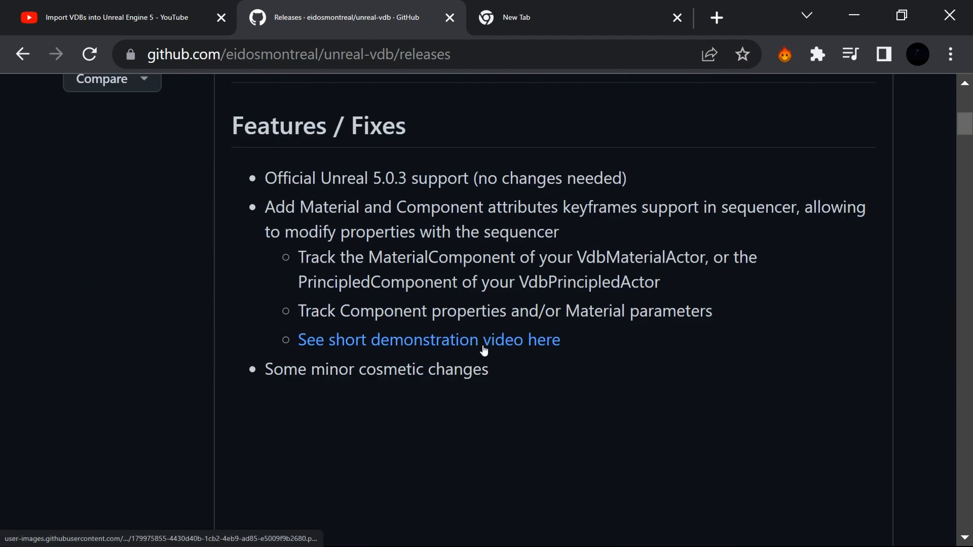
scroll("down", 3)
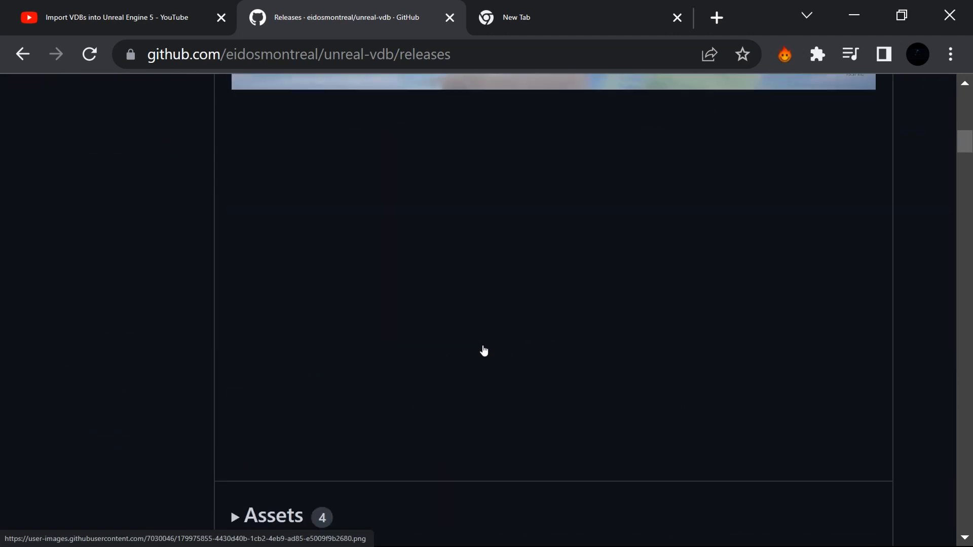
scroll("down", 3)
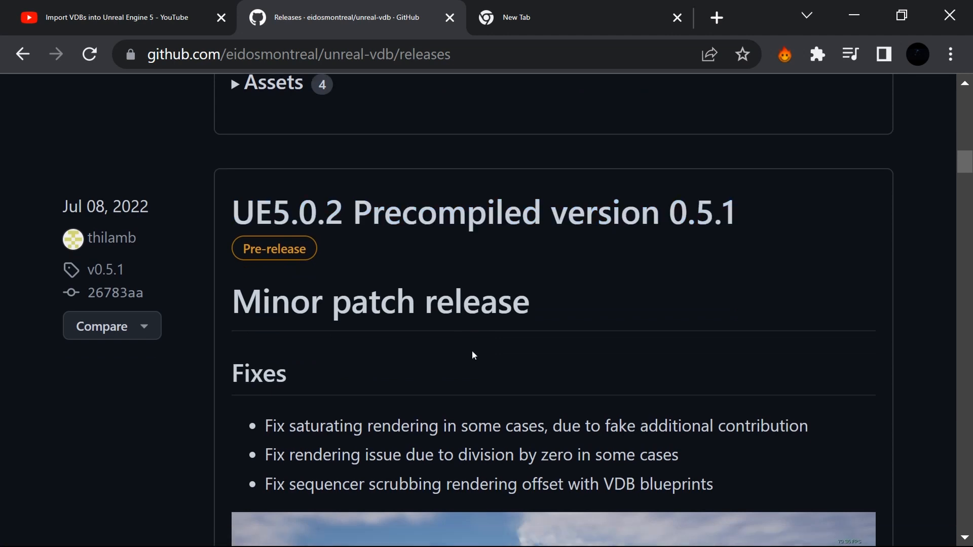
scroll("down", 3)
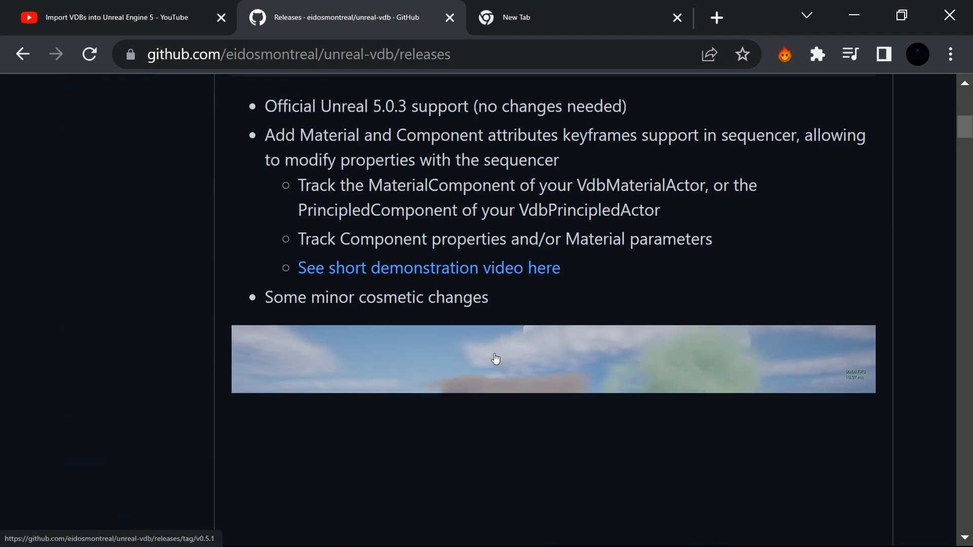
scroll("up", 3)
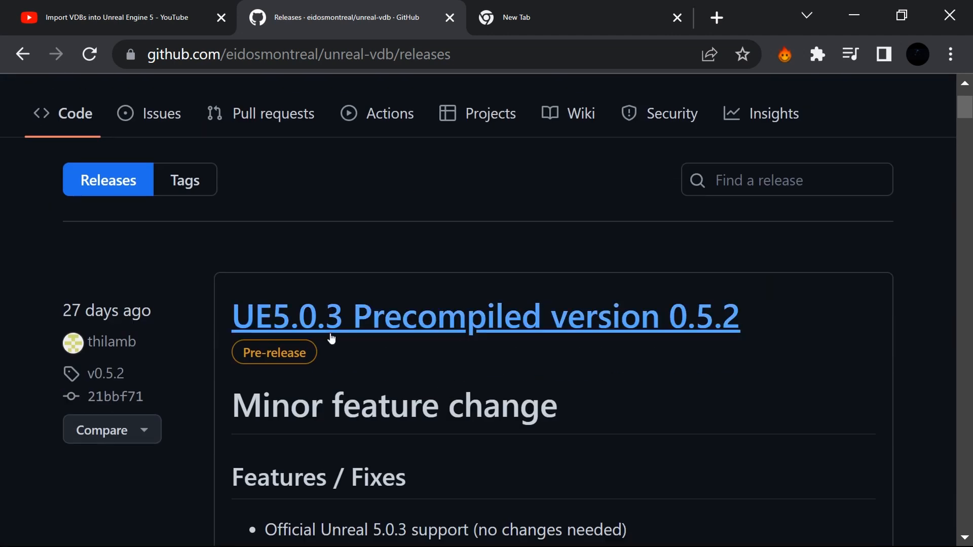
mouse_move(310, 325)
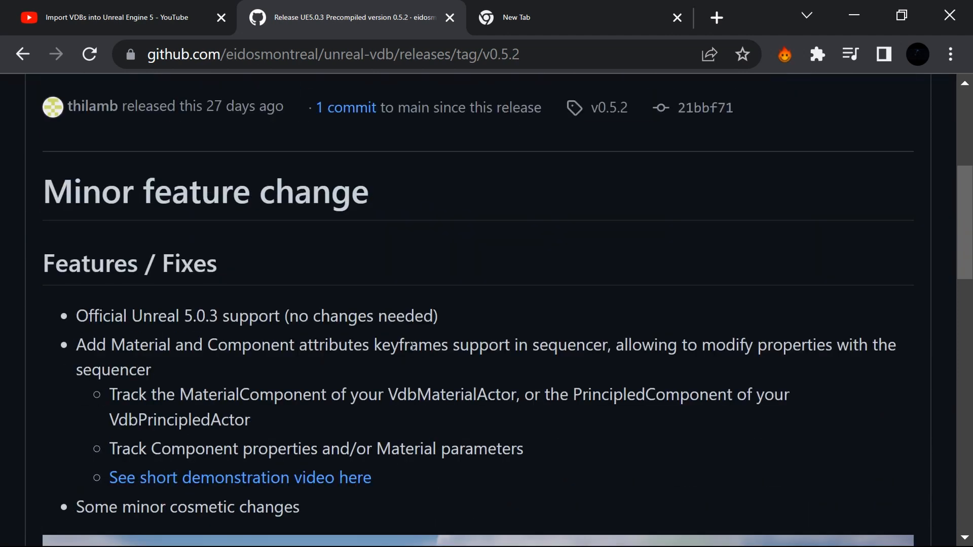
scroll("down", 3)
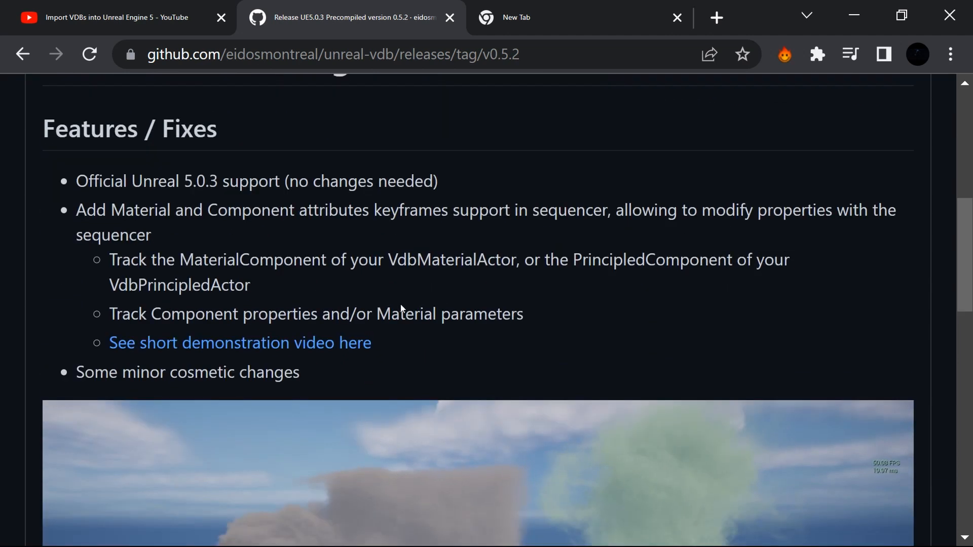
scroll("down", 3)
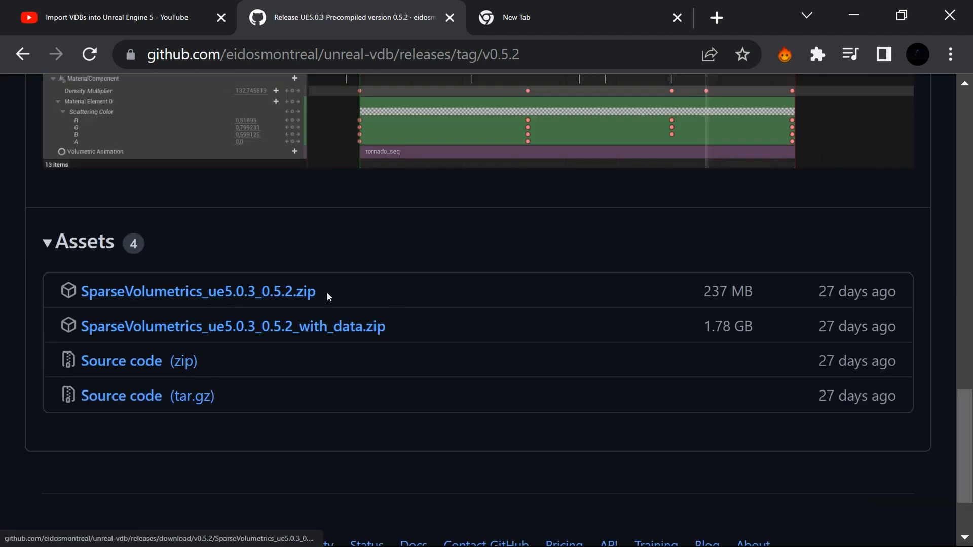
scroll("up", 3)
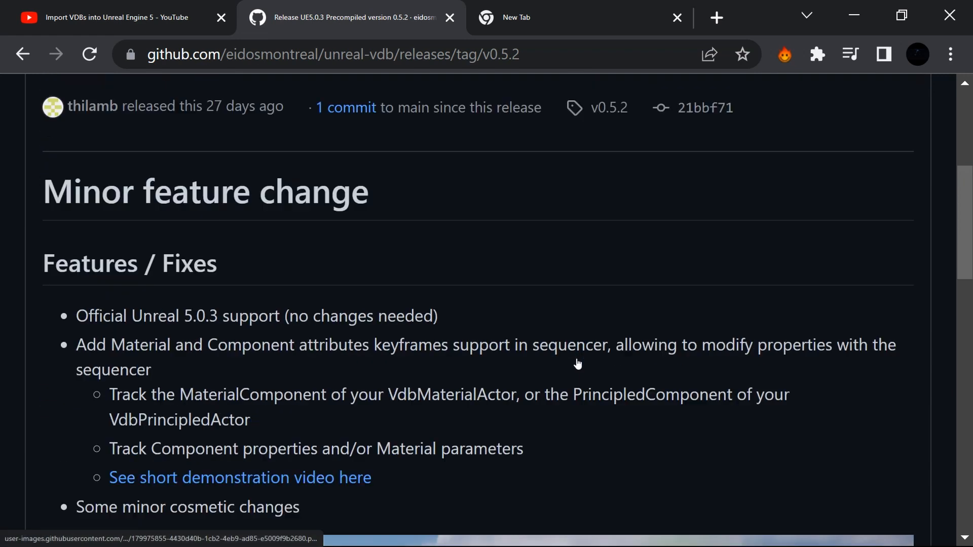
scroll("up", 3)
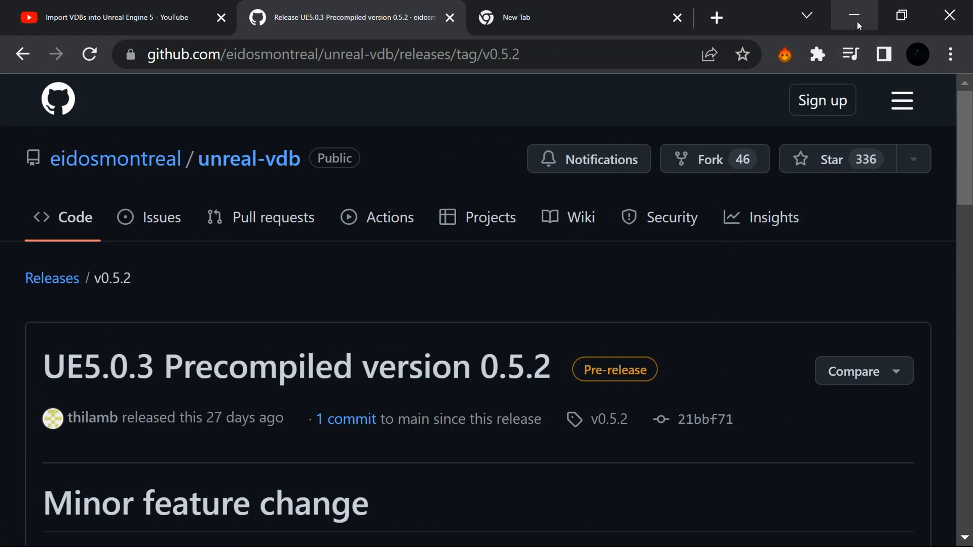
mouse_move(856, 15)
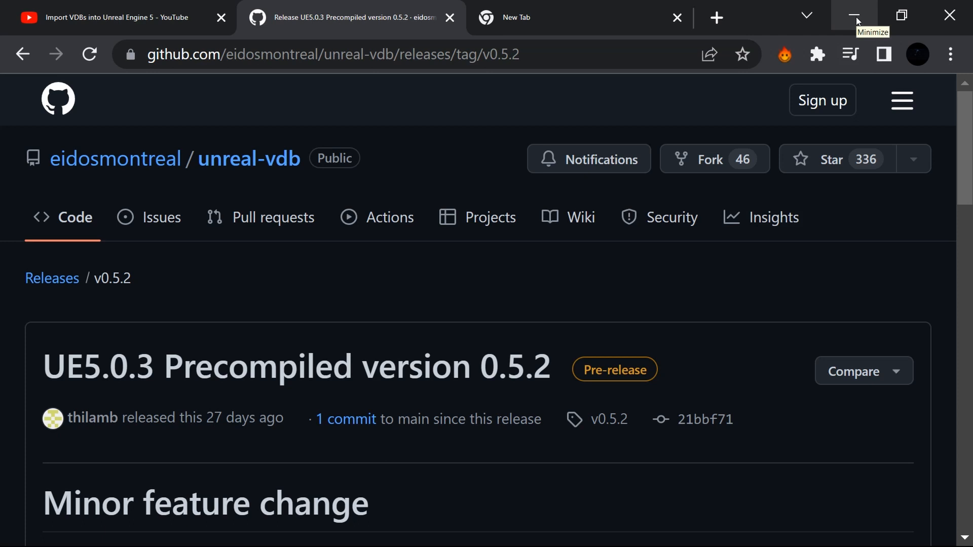
mouse_move(854, 15)
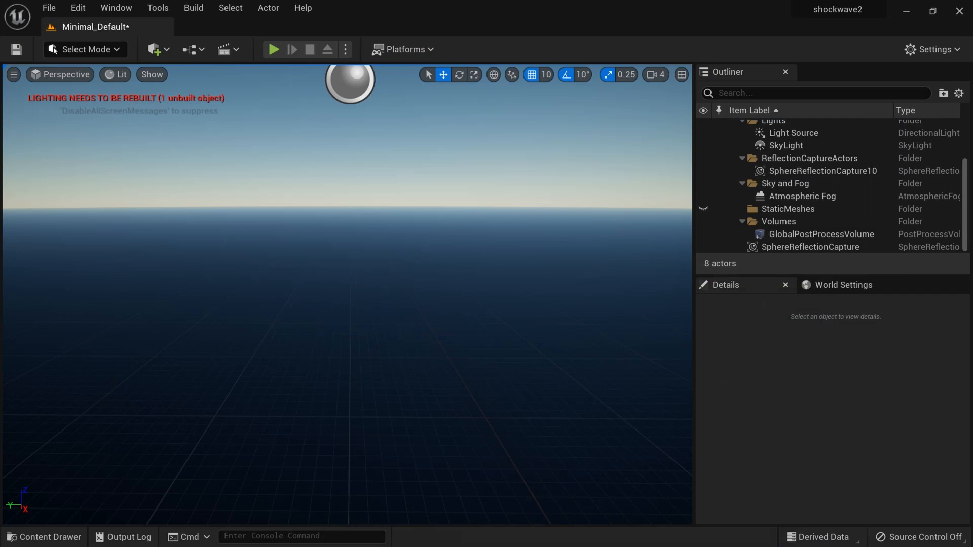
Browse to UE_5.0/Engine/Plugins in File Explorer and locate the SparseVolumetrics folder.
left_click(12, 534)
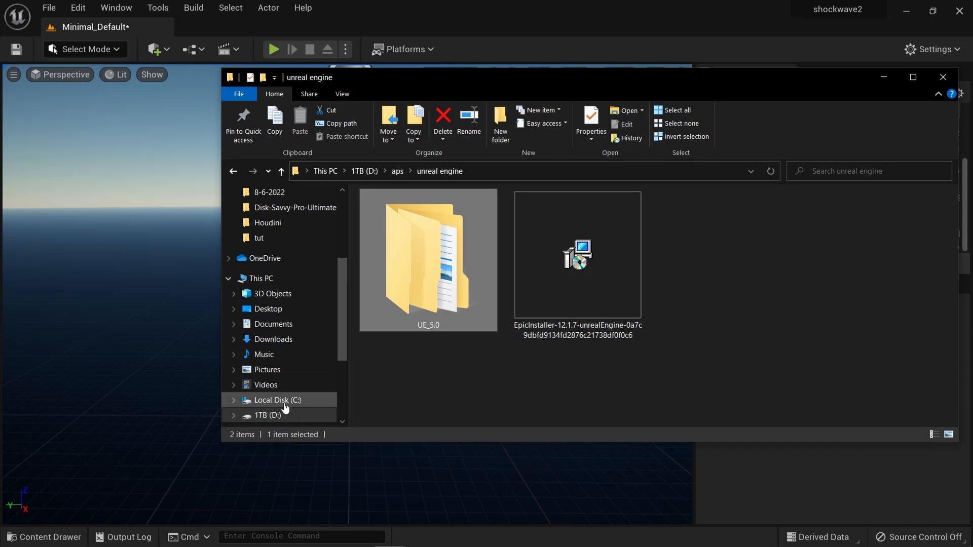
mouse_move(425, 241)
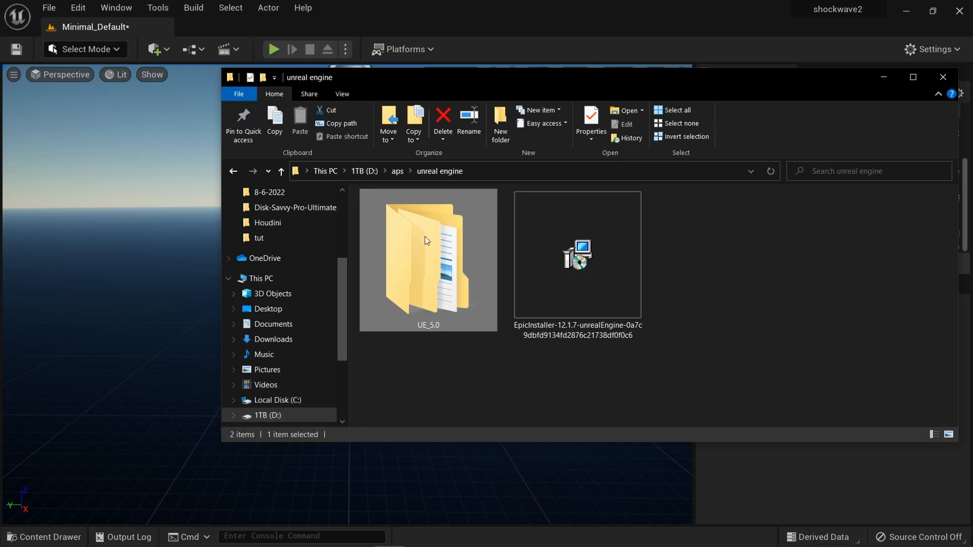
mouse_move(443, 298)
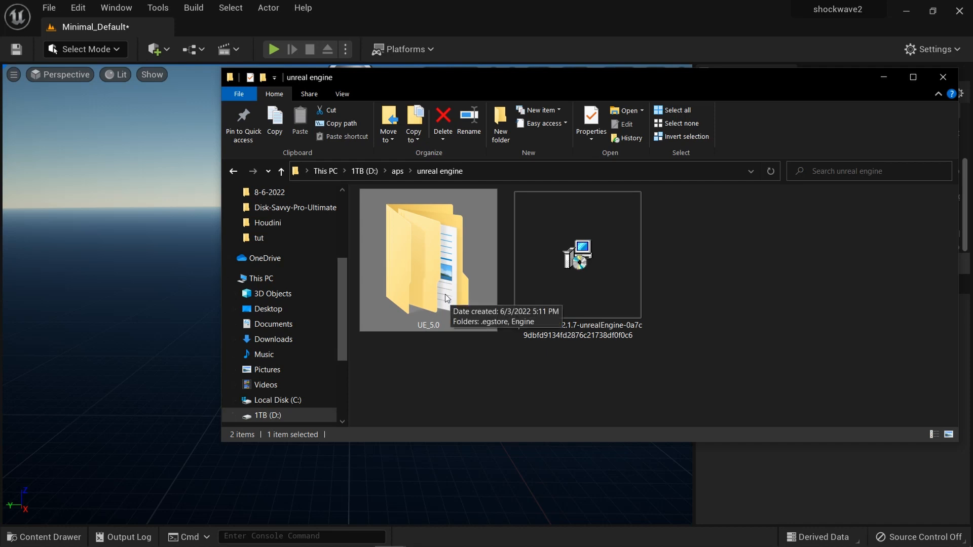
double_click(428, 255)
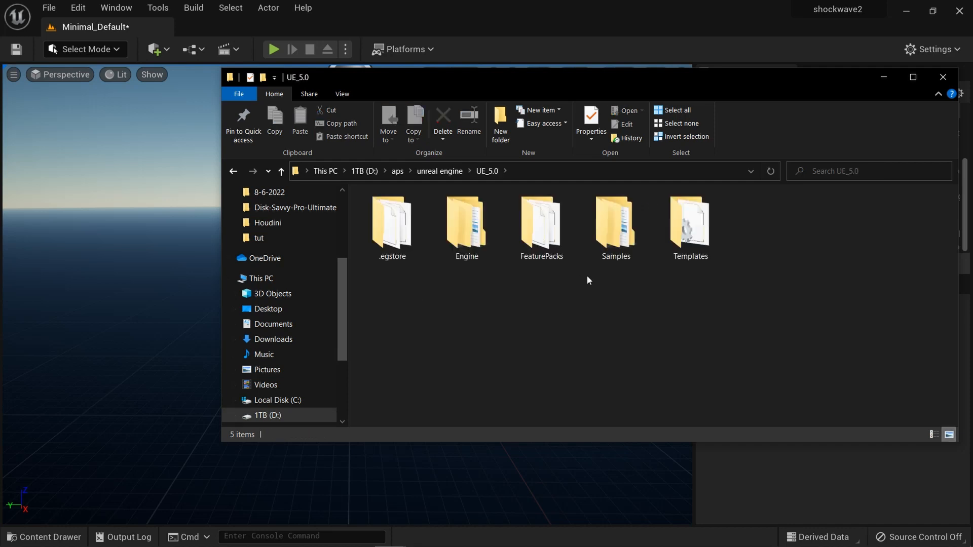
double_click(465, 223)
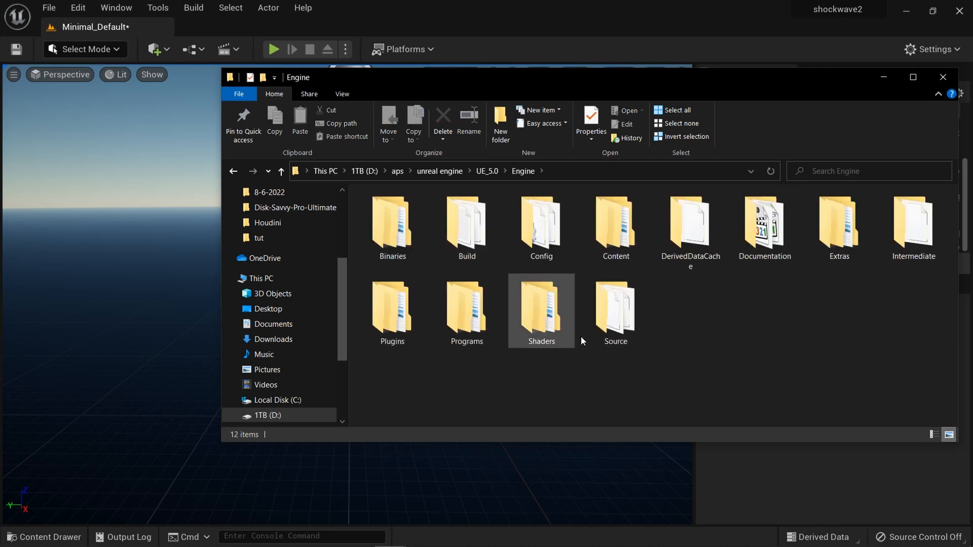
double_click(391, 308)
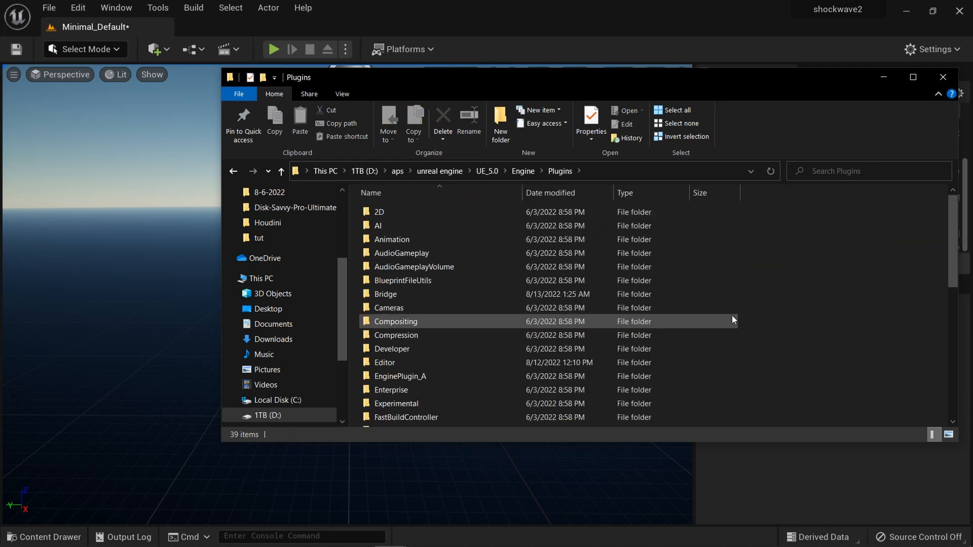
scroll("down", 3)
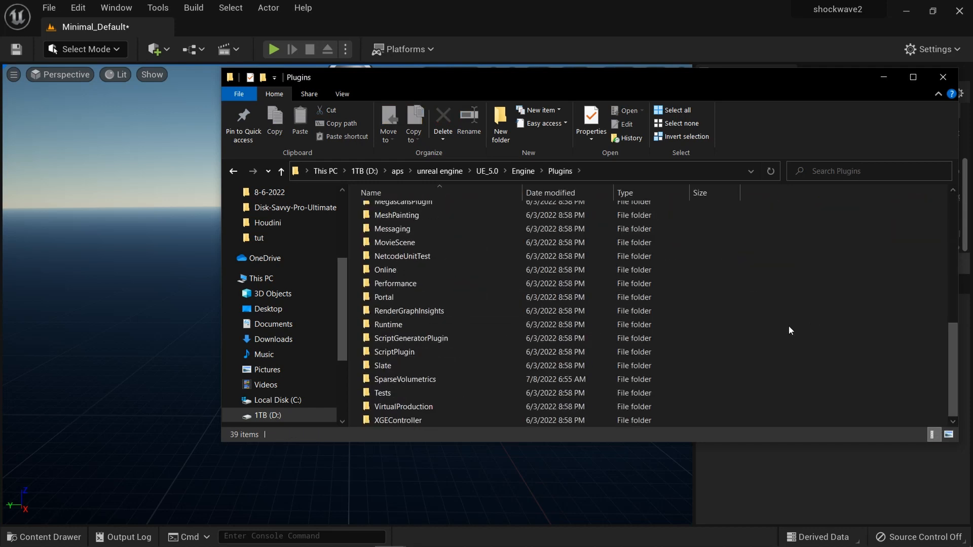
scroll("up", 3)
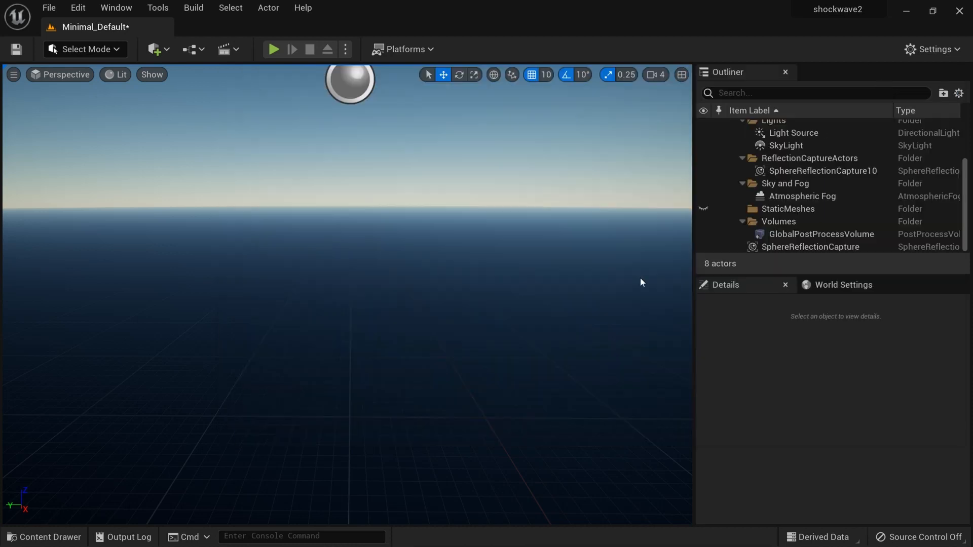
Enable the Sparse Volumetrics plugin in the Plugins browser and accept the experimental warning.
left_click(933, 49)
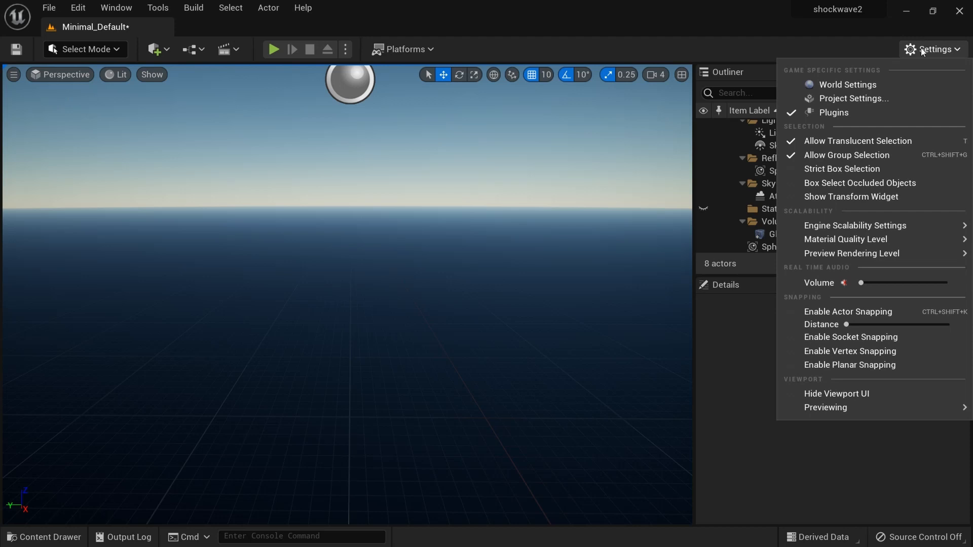
left_click(832, 113)
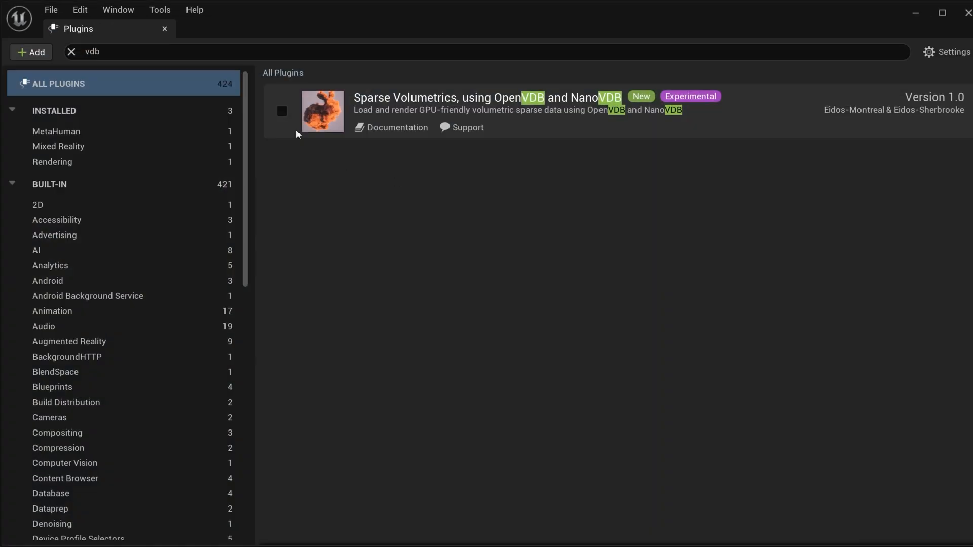
left_click(280, 112)
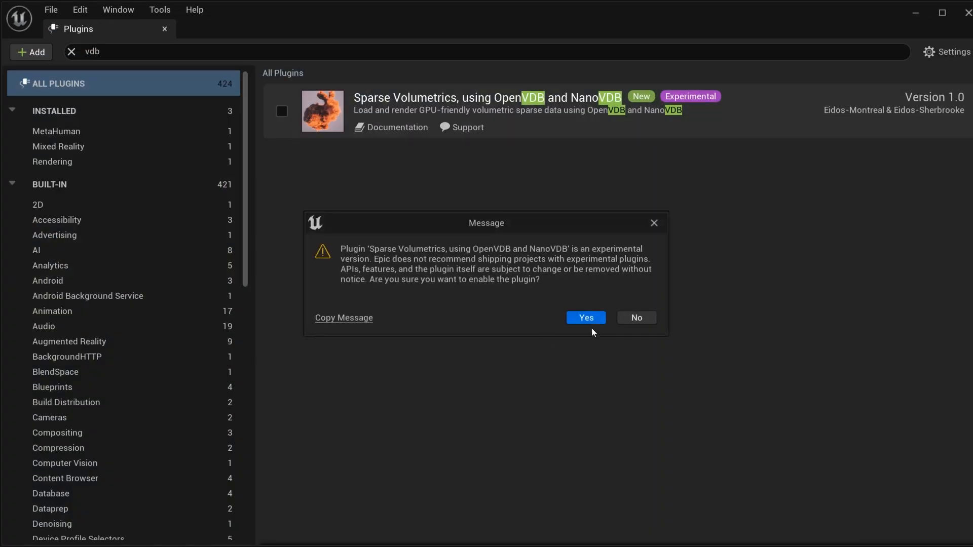
left_click(584, 317)
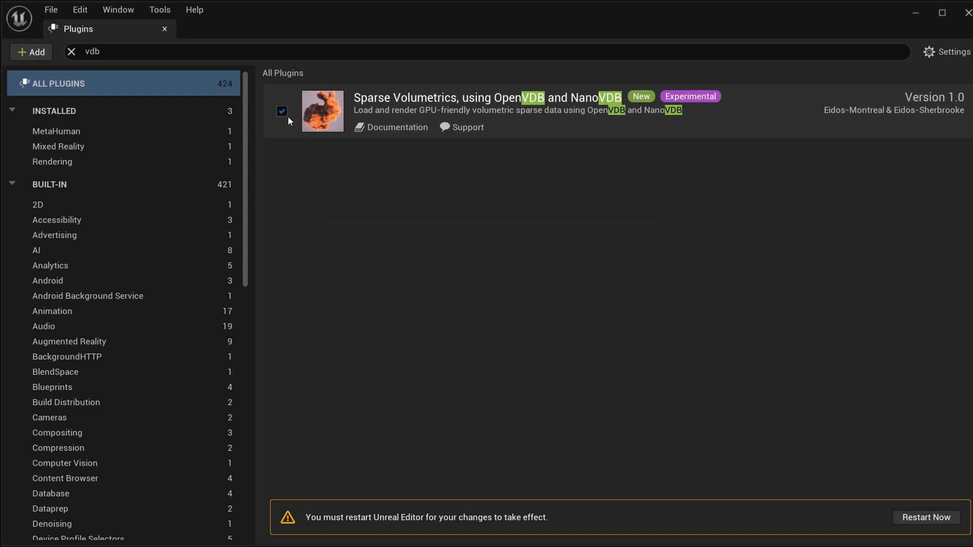
mouse_move(886, 504)
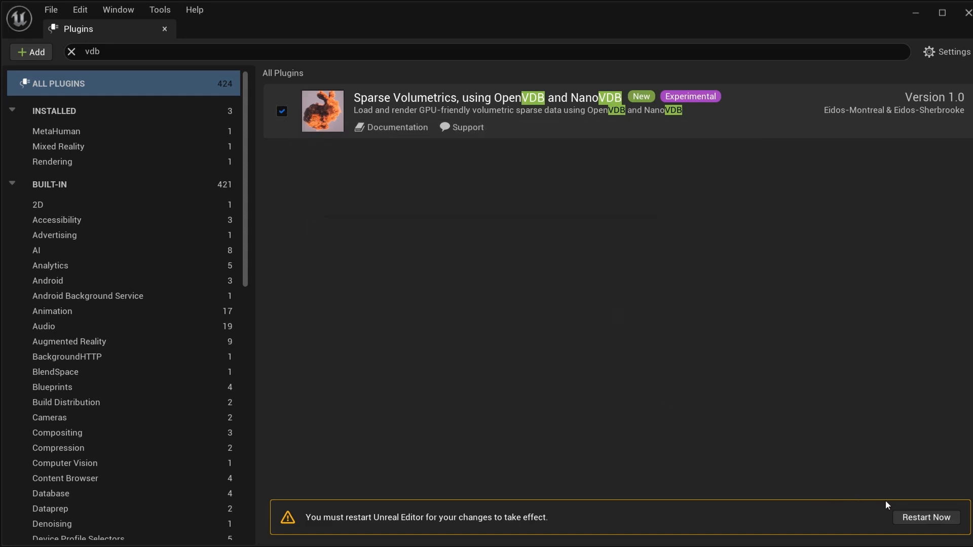
Restart the editor, saving the Minimal_Default level on the way.
left_click(925, 517)
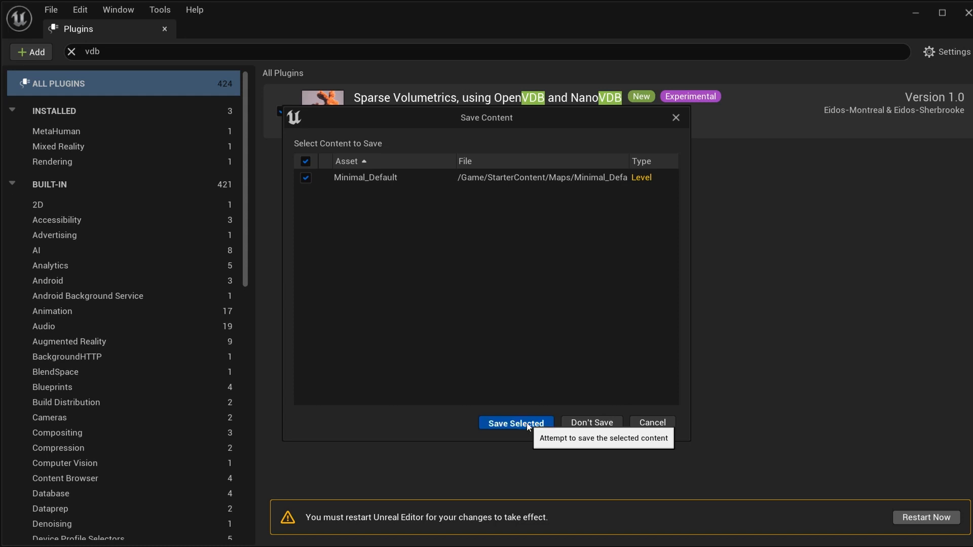
left_click(515, 422)
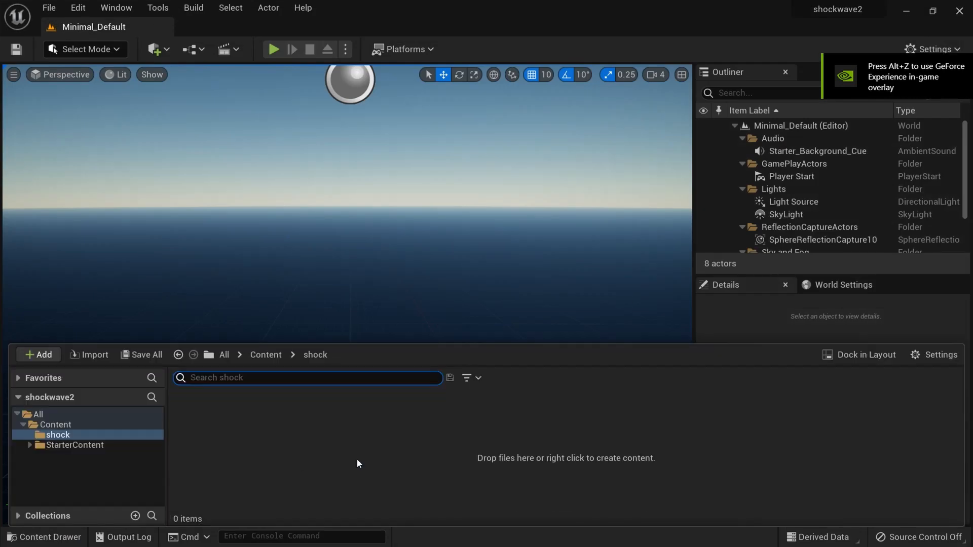
Import the shockwave VDB files as an Fp 16 sequence of frames 1–106 into the shock folder.
left_click(13, 534)
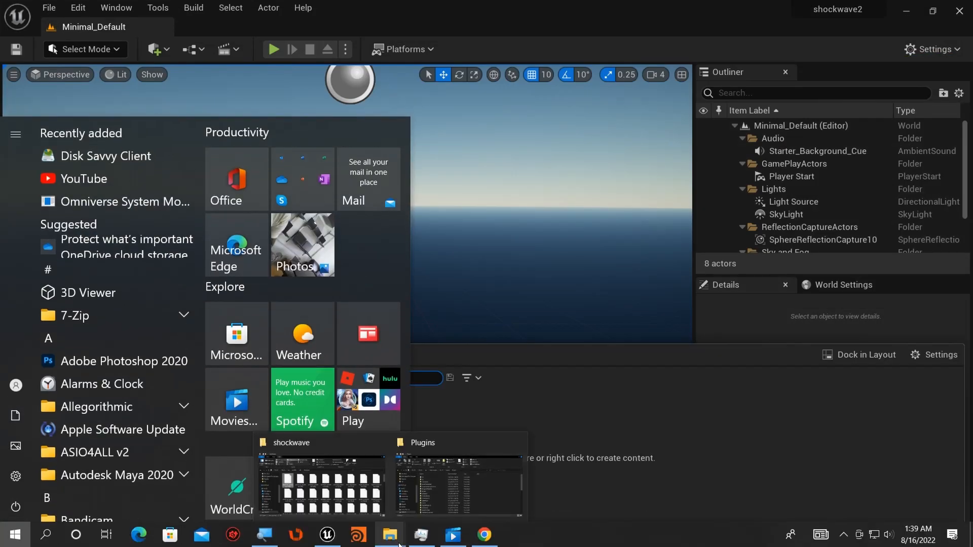
left_click(320, 488)
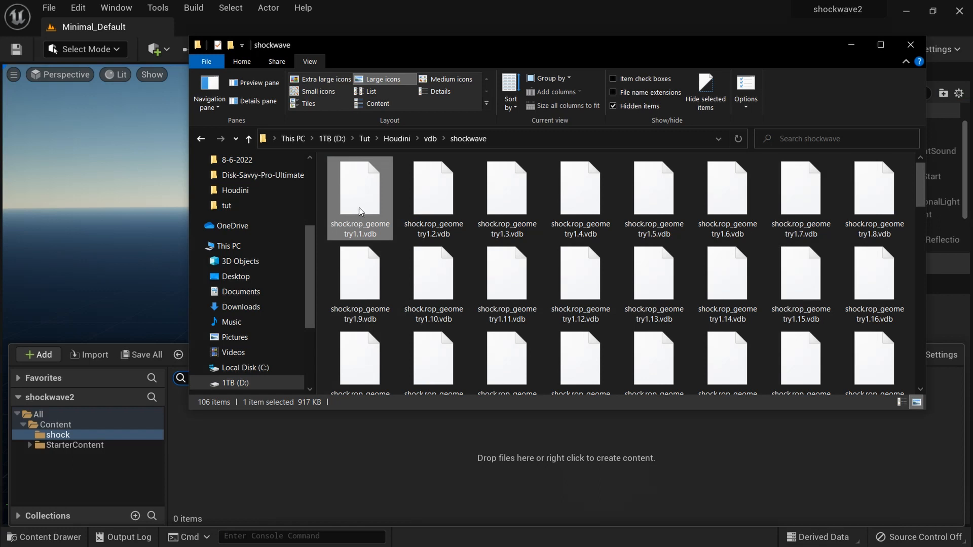
mouse_move(562, 233)
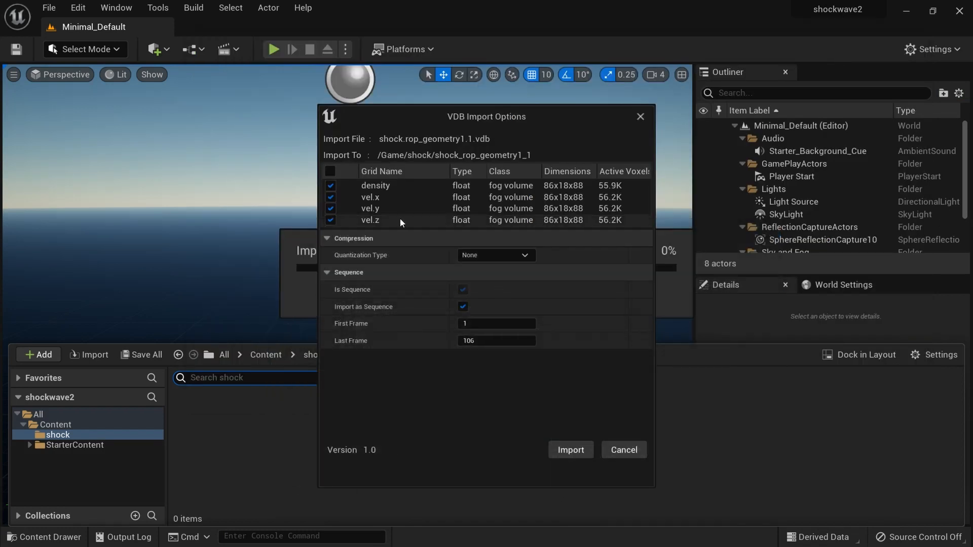
mouse_move(495, 256)
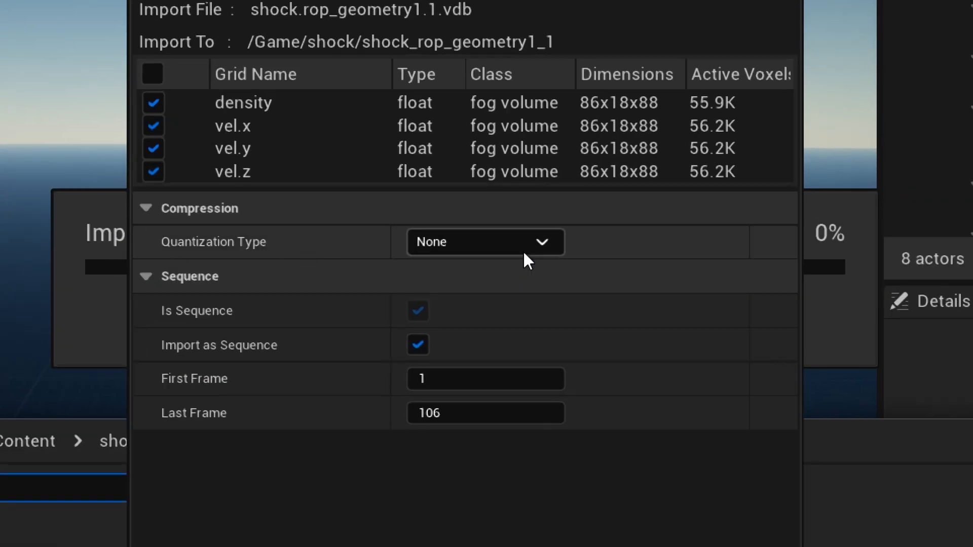
mouse_move(543, 251)
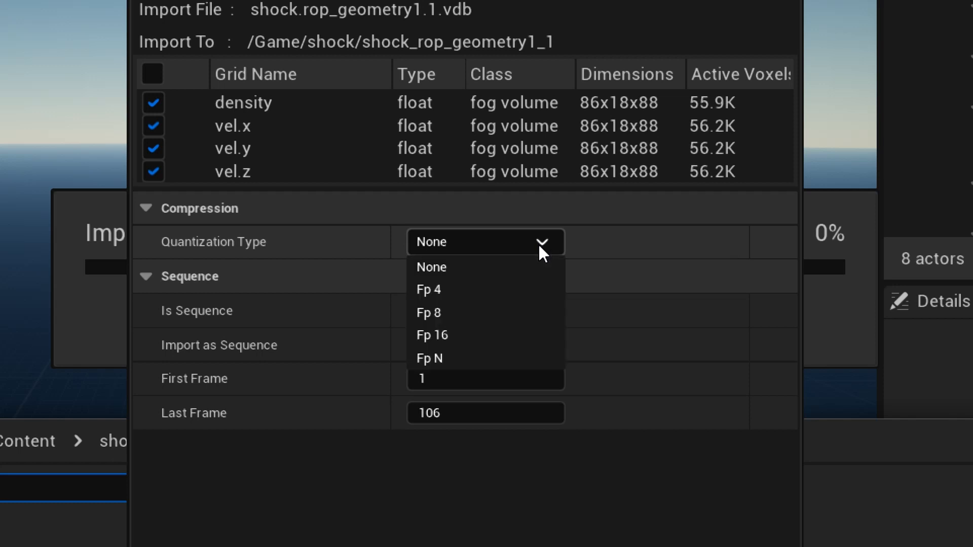
mouse_move(447, 312)
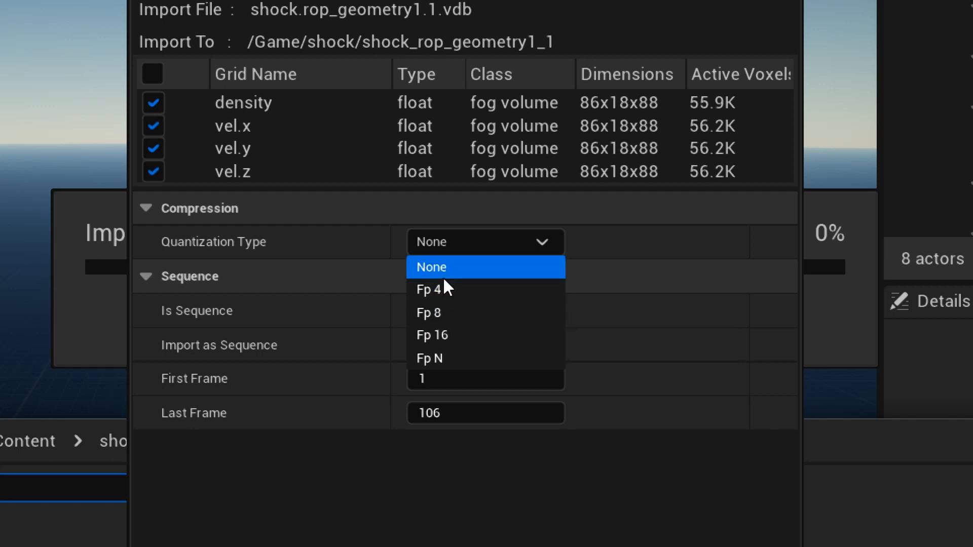
mouse_move(435, 312)
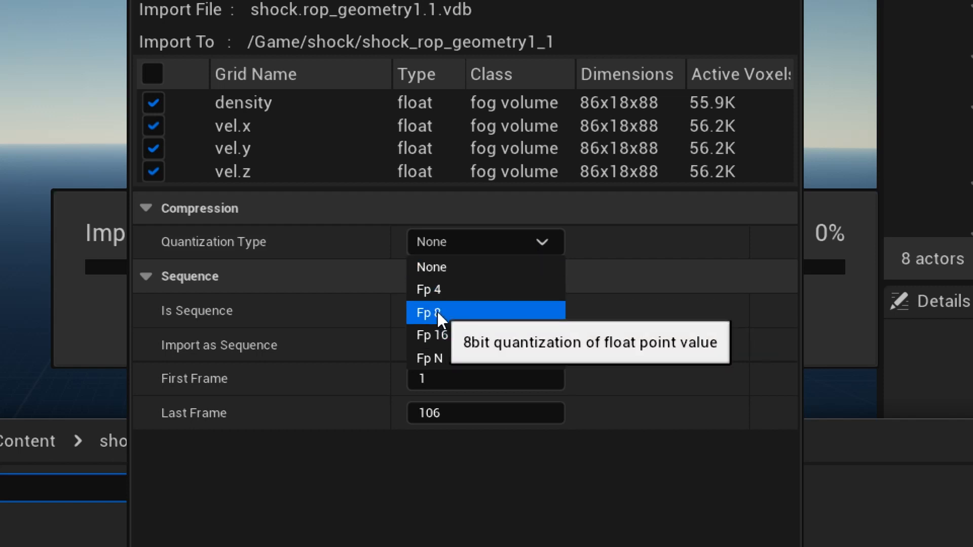
mouse_move(452, 326)
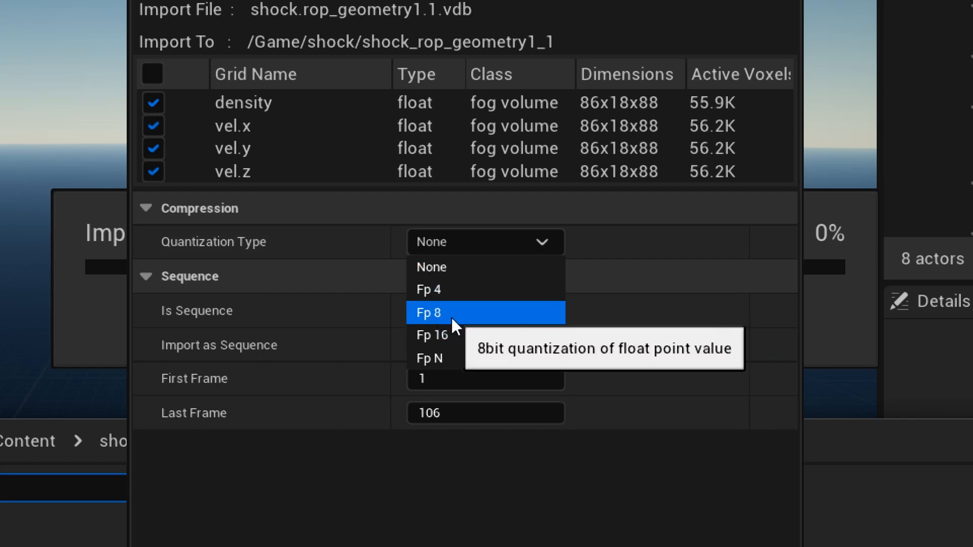
left_click(435, 335)
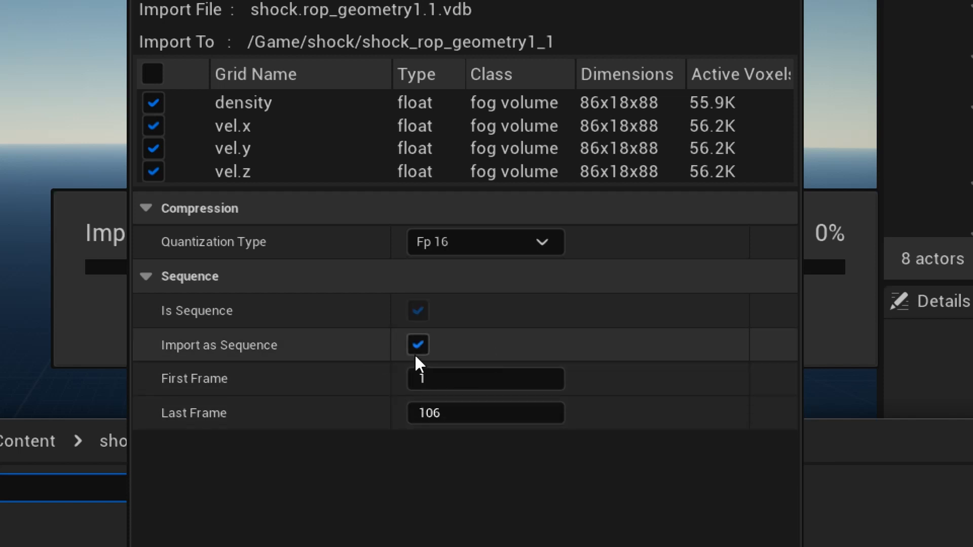
left_click(418, 344)
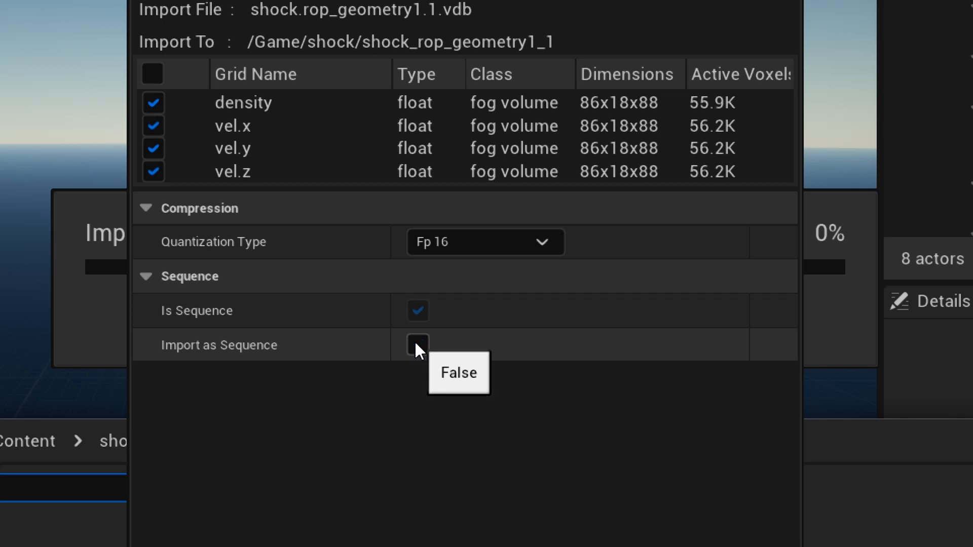
left_click(416, 345)
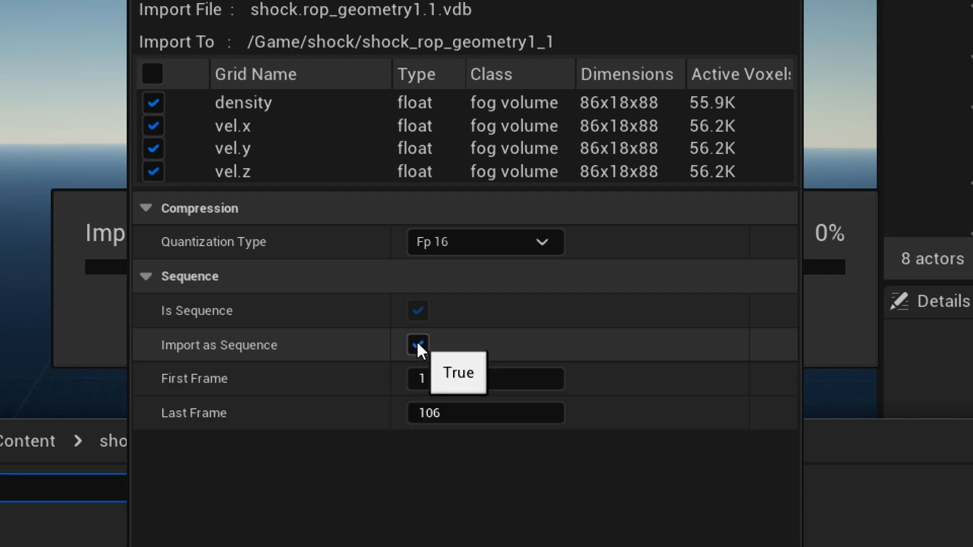
mouse_move(454, 509)
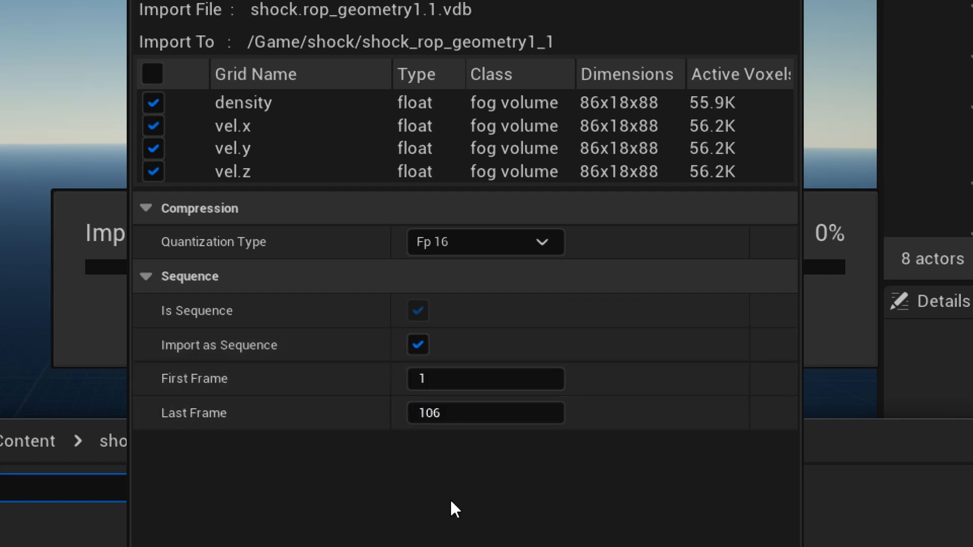
mouse_move(340, 91)
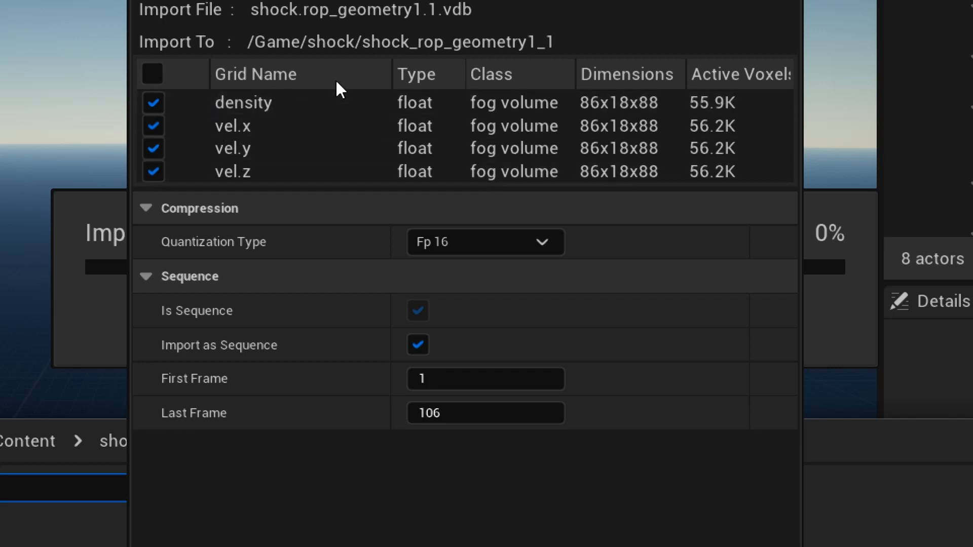
mouse_move(241, 175)
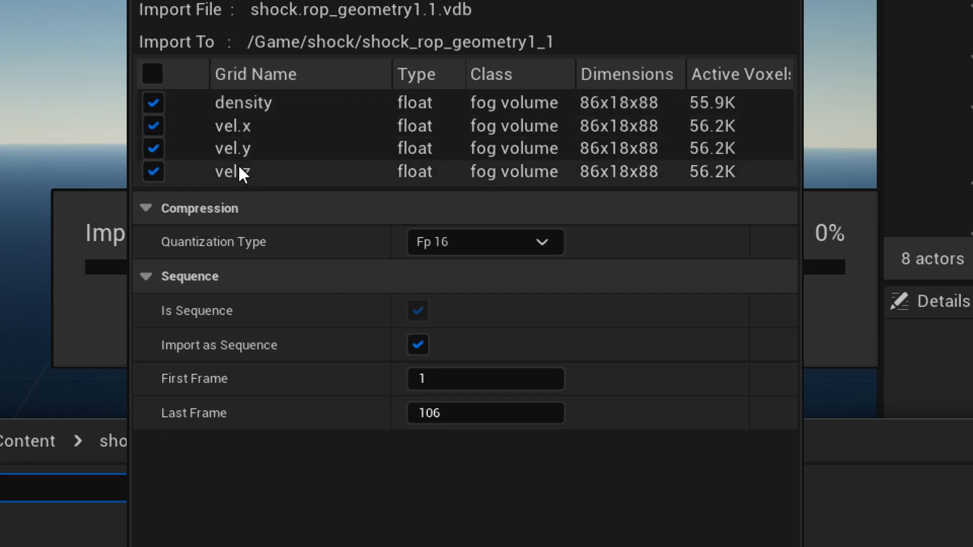
mouse_move(382, 155)
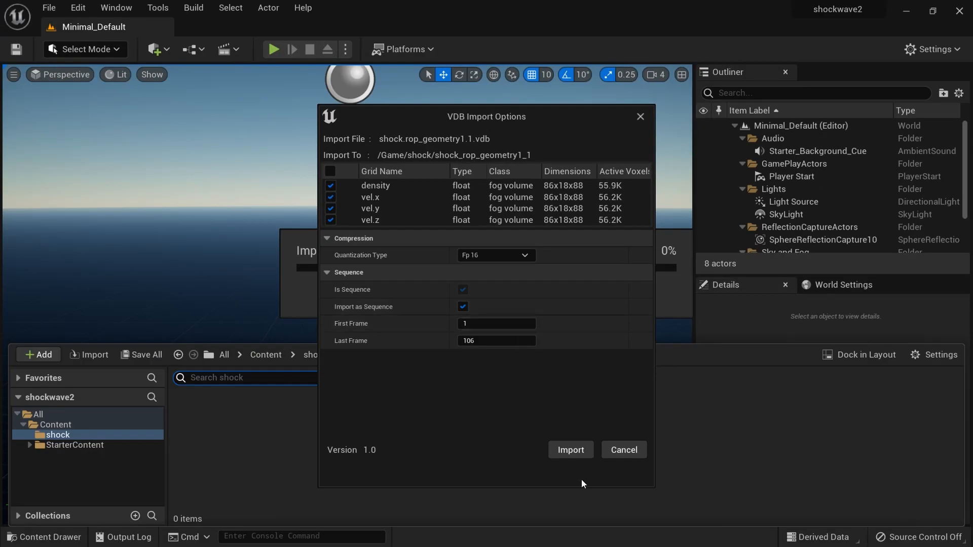
left_click(569, 449)
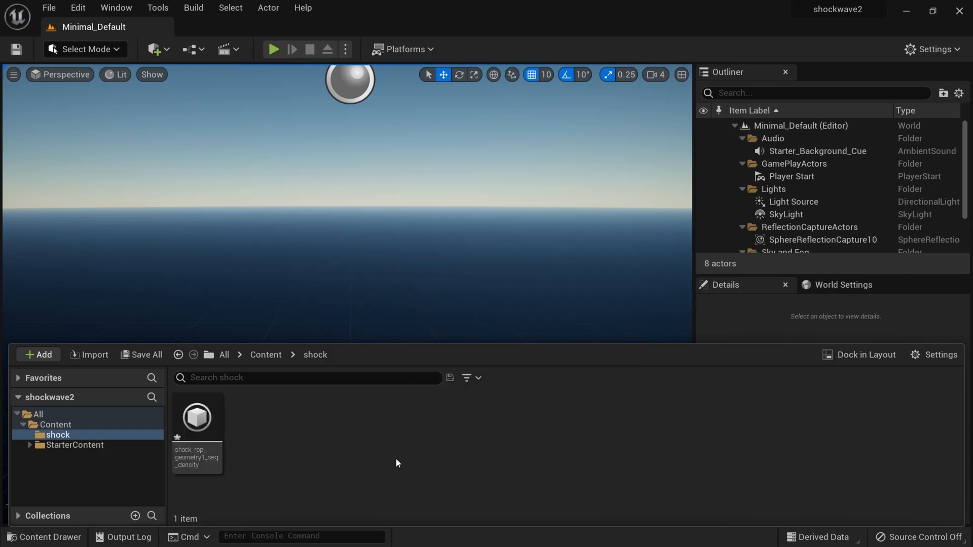
mouse_move(197, 417)
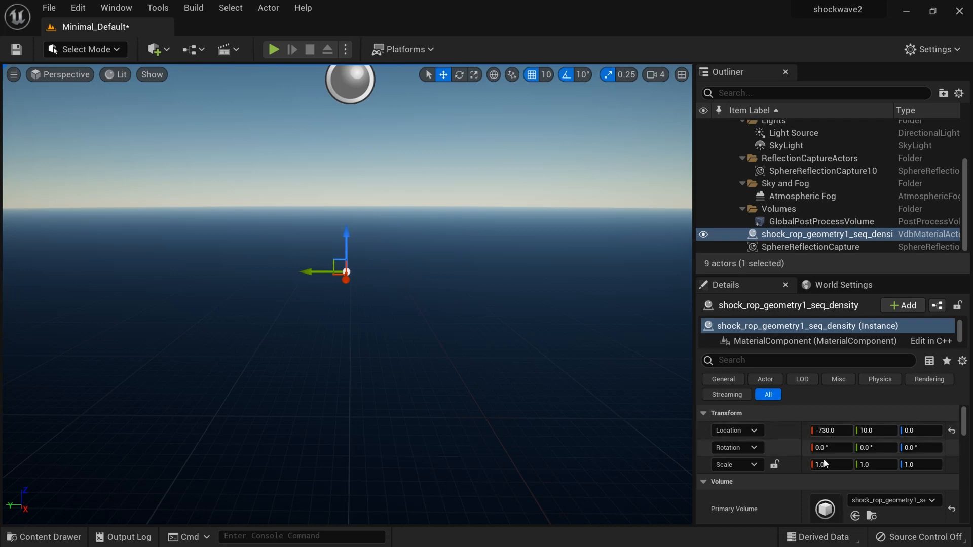
mouse_move(775, 465)
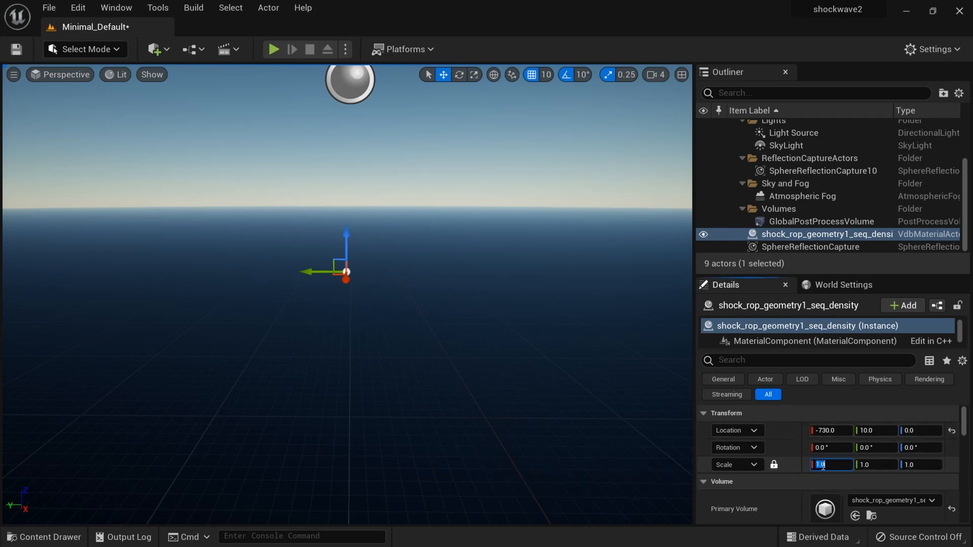
Scale the placed VDB actor to 100 and rotate it -90° on X so the ring lies flat.
type("100.0")
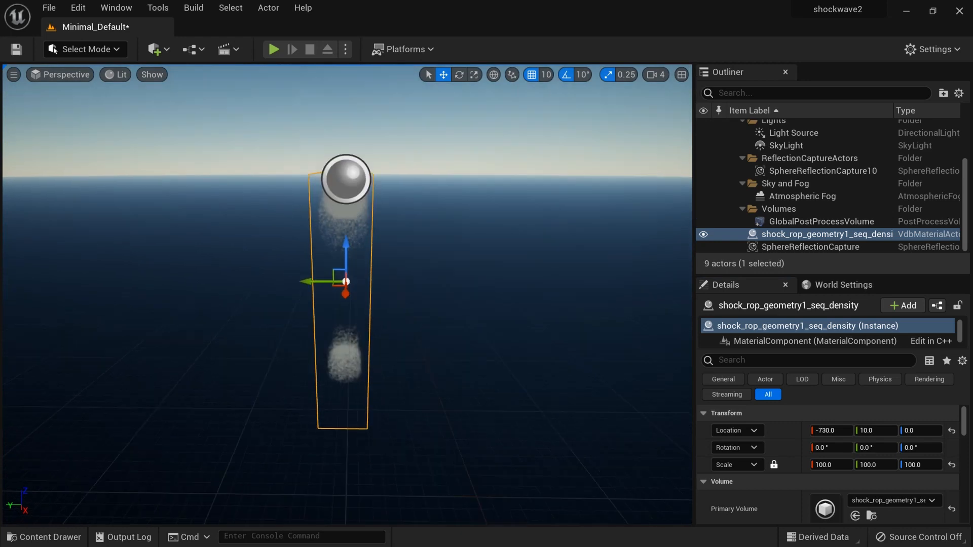
left_click(459, 74)
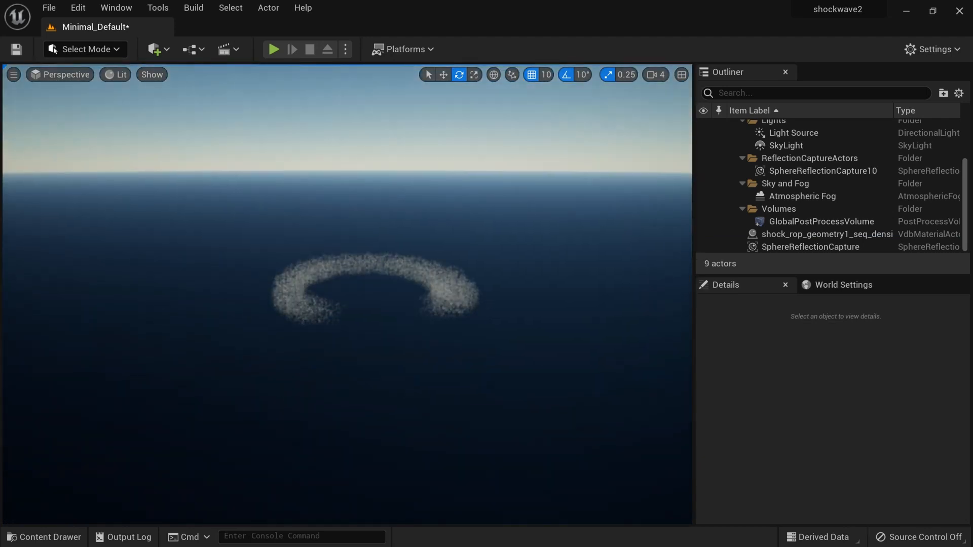
left_click(827, 234)
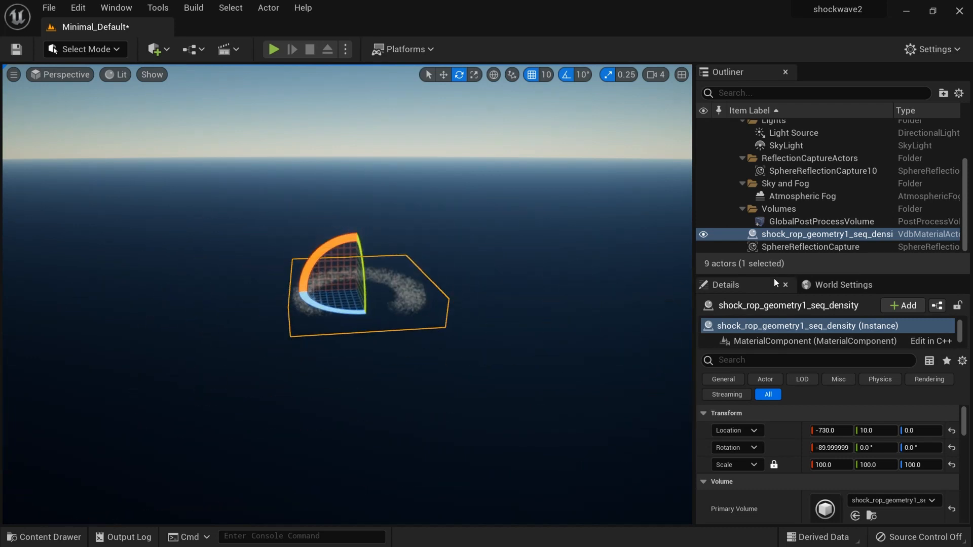
Create and save a new level sequence from the Cinematics menu.
left_click(223, 49)
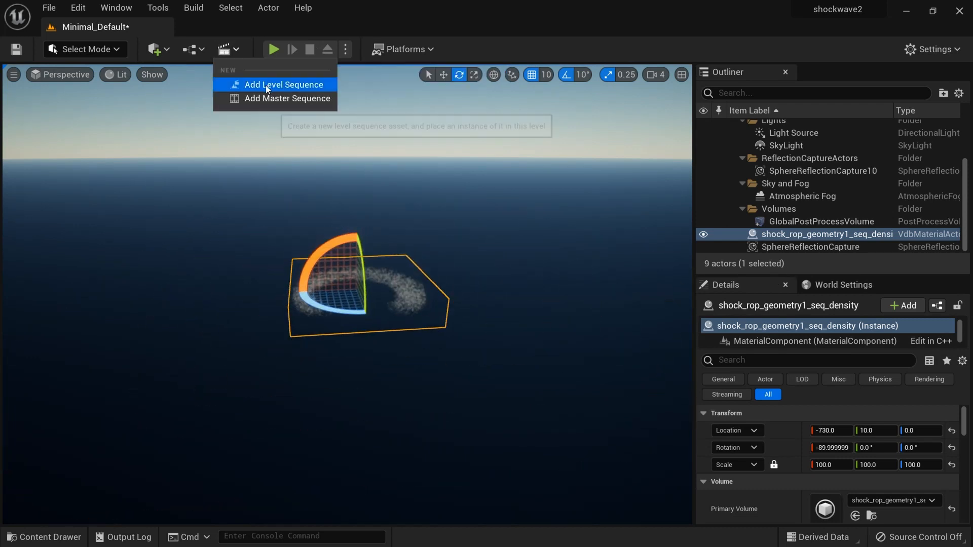
left_click(284, 84)
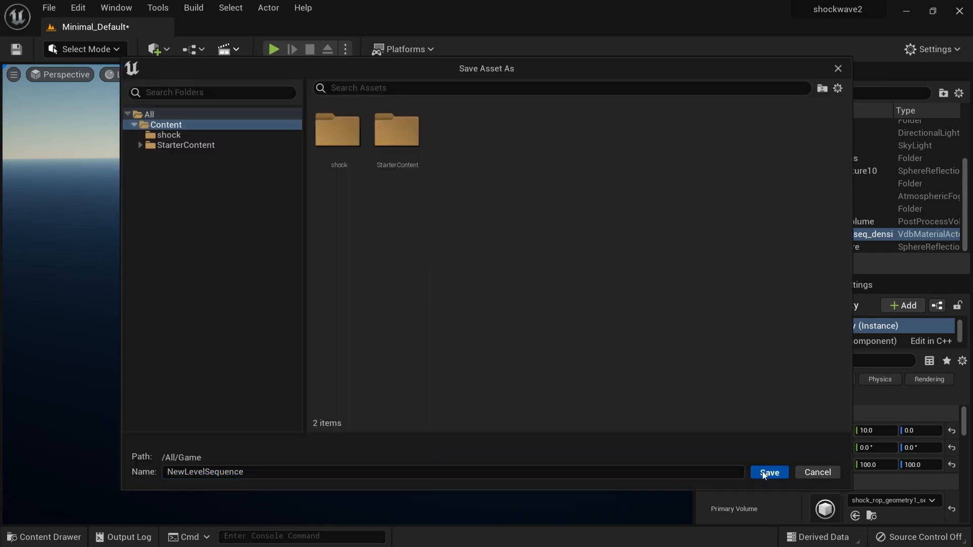
left_click(768, 472)
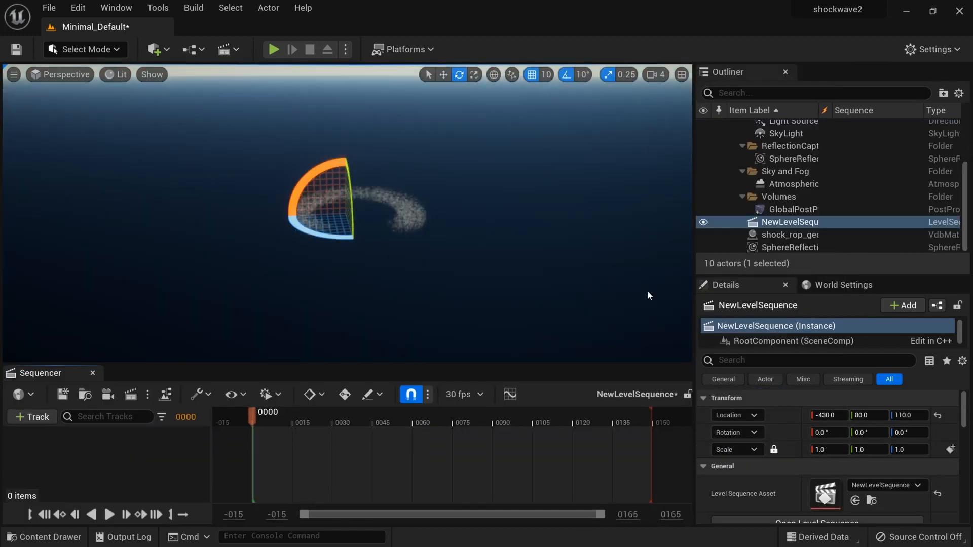
mouse_move(778, 234)
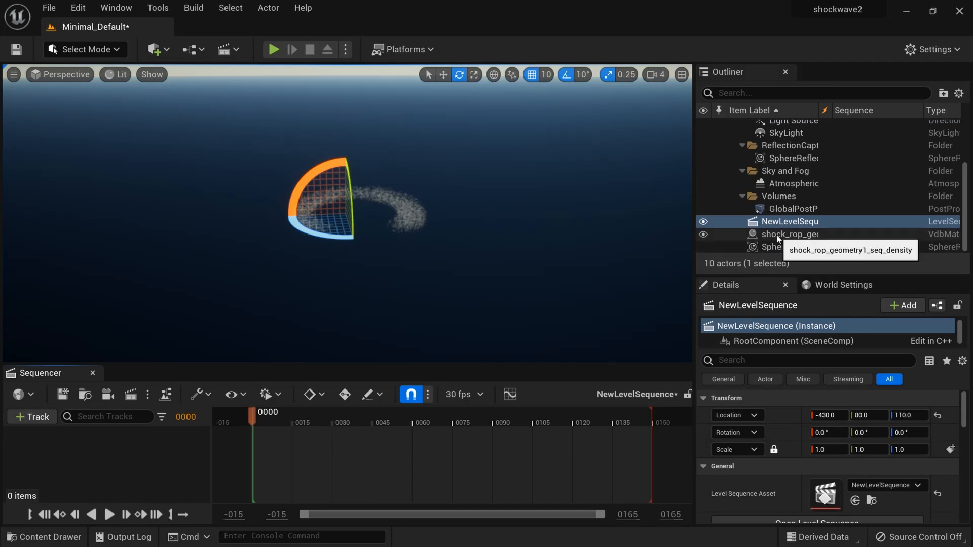
Add the VDB actor to Sequencer with a Vdb Sequence track so the ring animates.
left_click(790, 234)
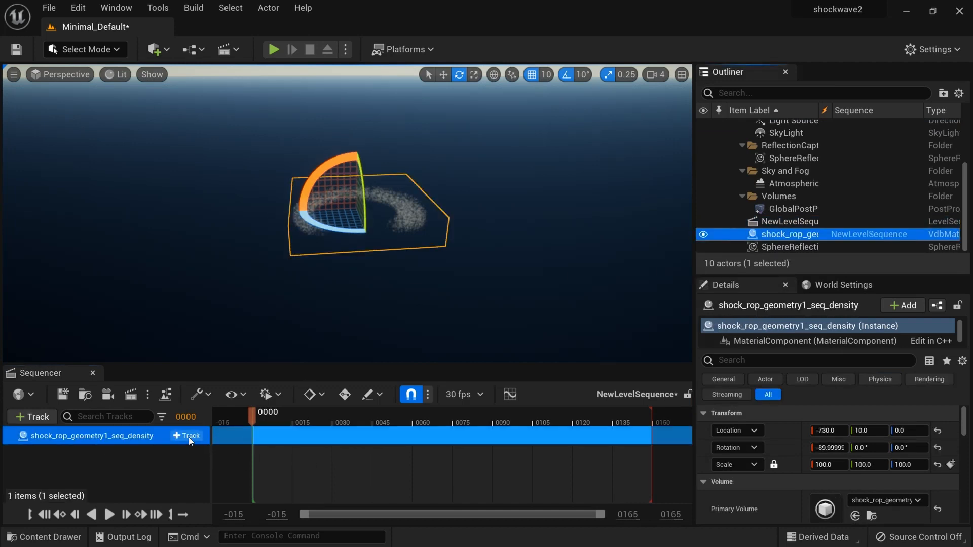
left_click(187, 436)
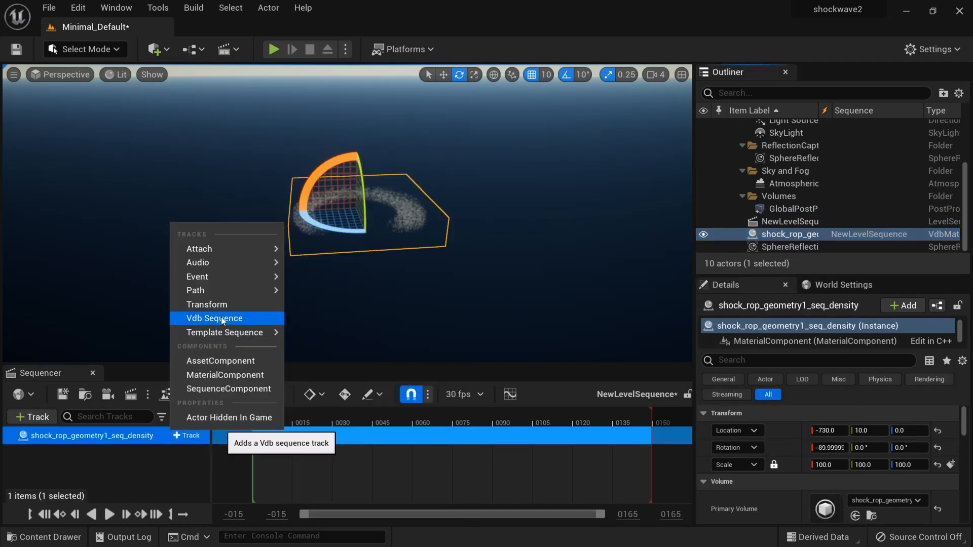
left_click(214, 318)
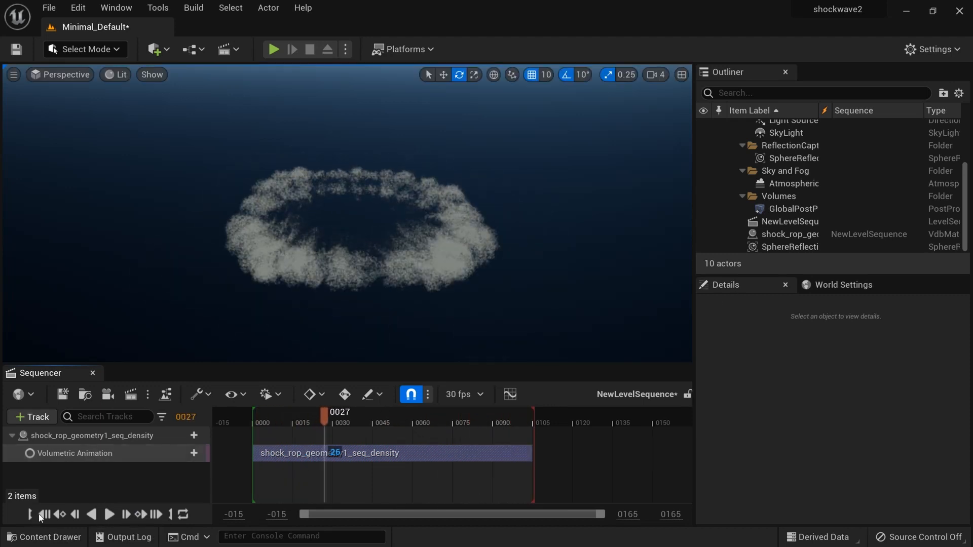
Rewind the sequence and set the VDB actor's Samples Per Pixel to 50 under Attributes.
left_click(45, 513)
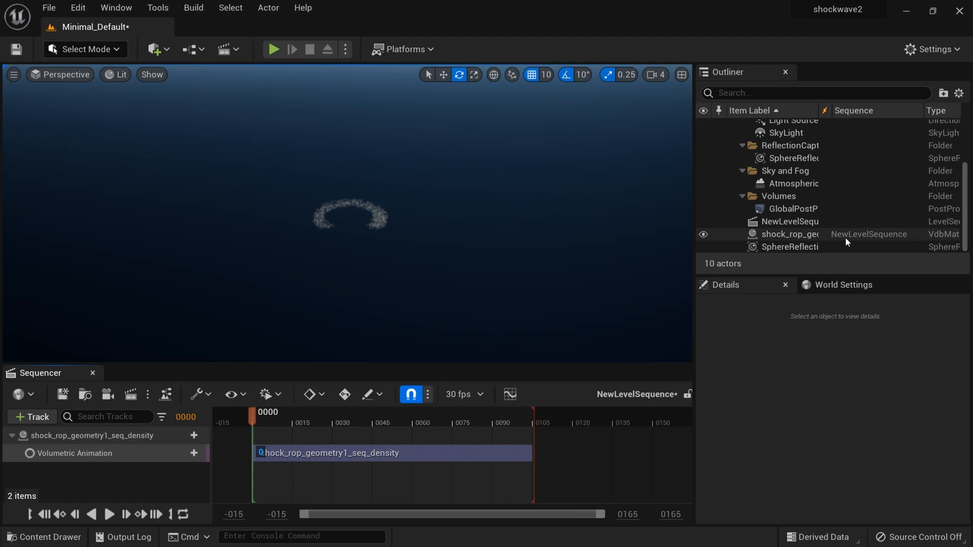
left_click(789, 234)
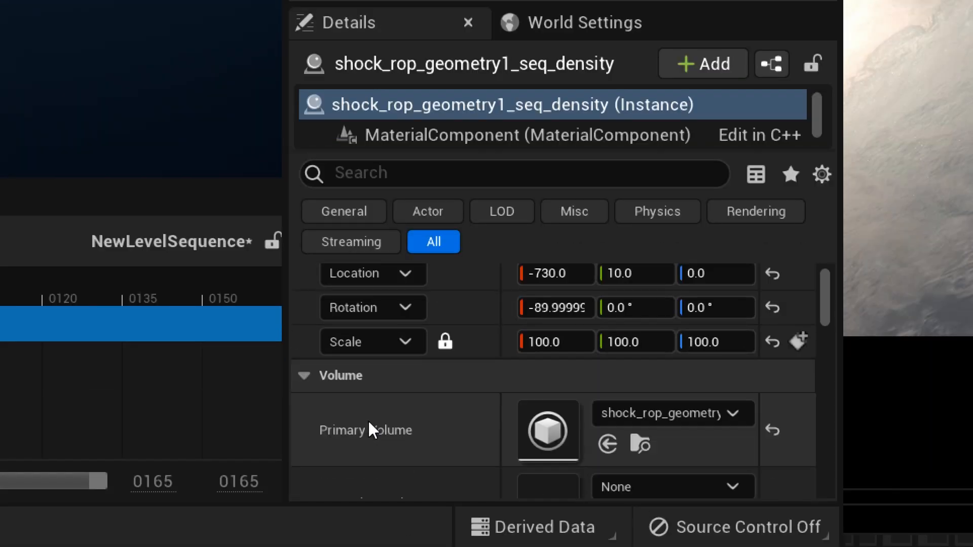
scroll("down", 3)
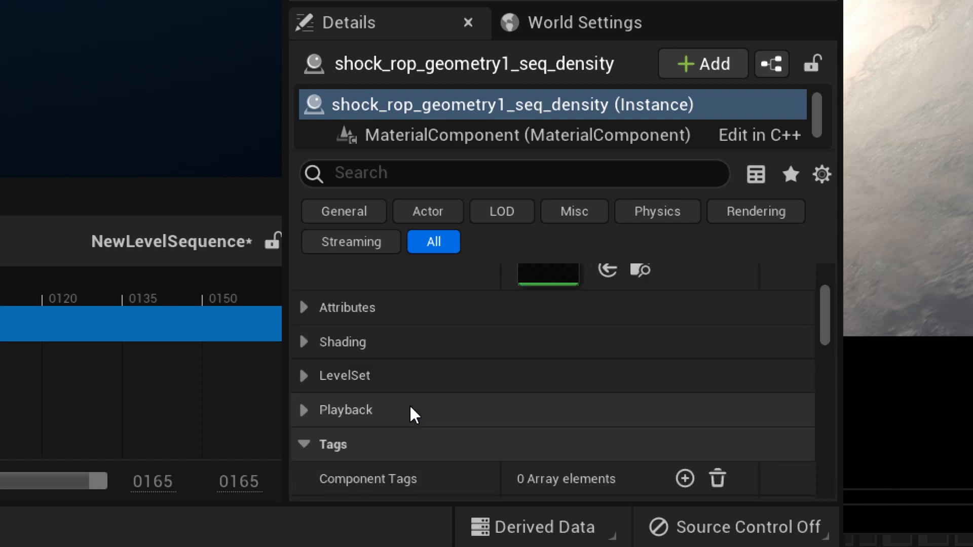
left_click(305, 307)
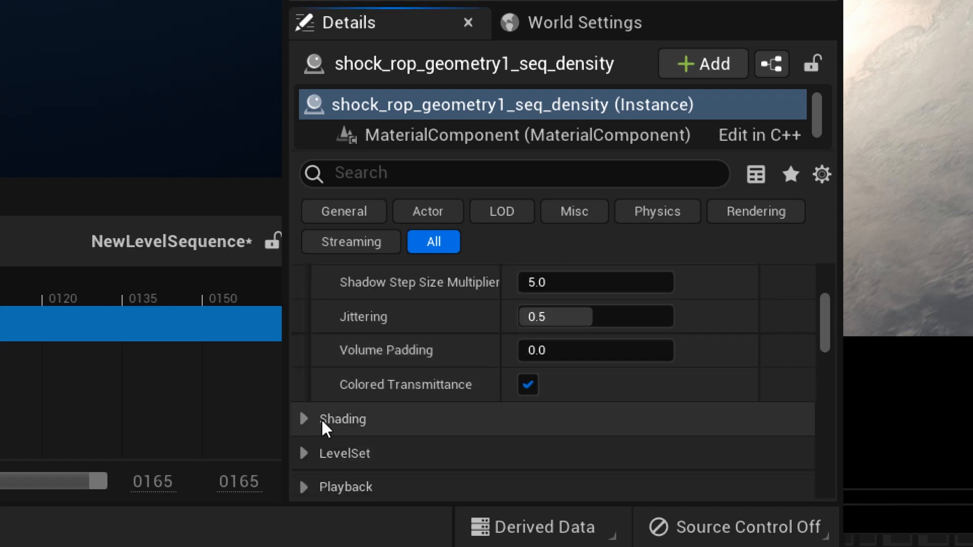
left_click(303, 418)
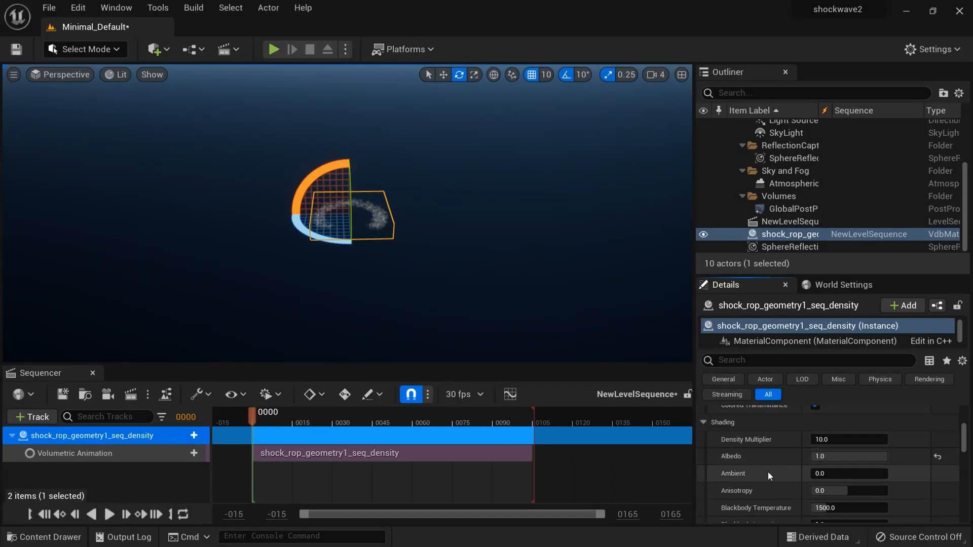
mouse_move(778, 499)
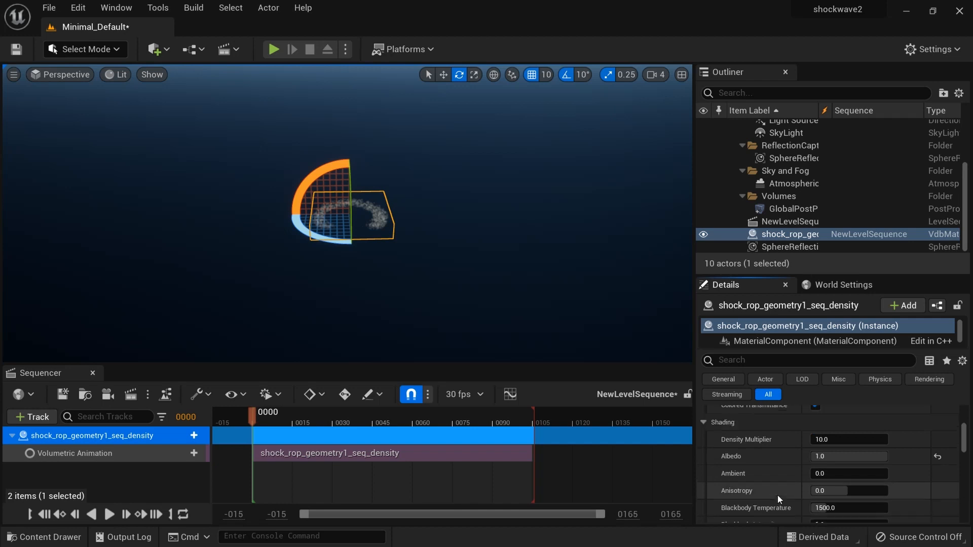
scroll("down", 3)
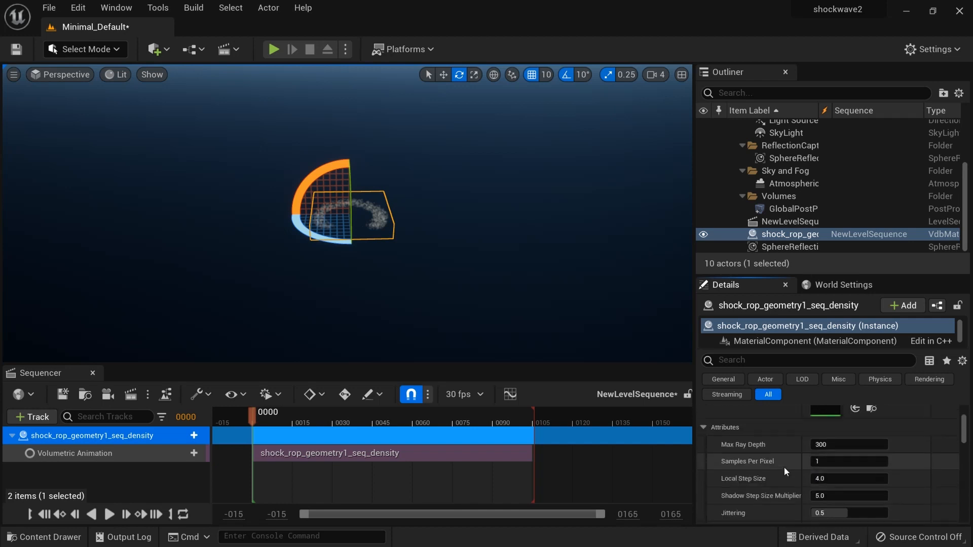
mouse_move(368, 227)
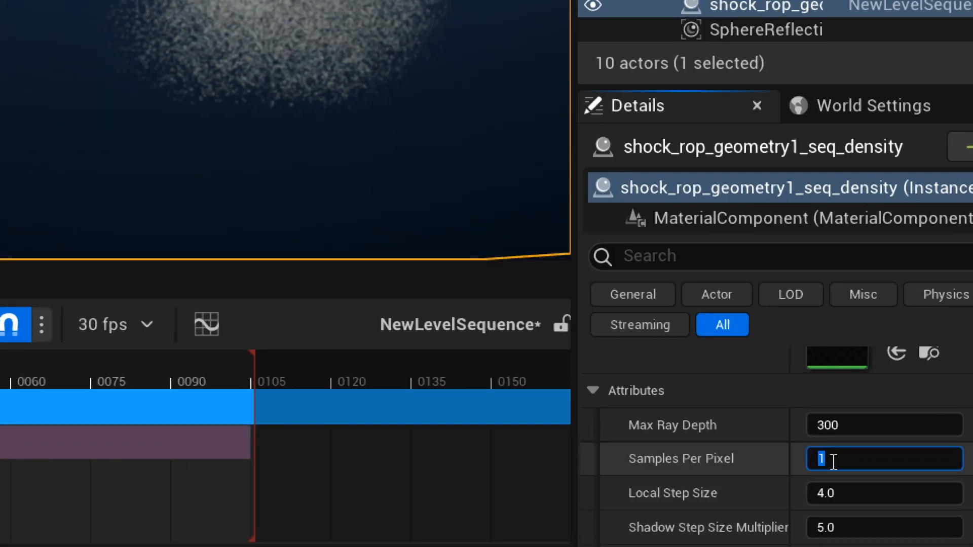
type("50")
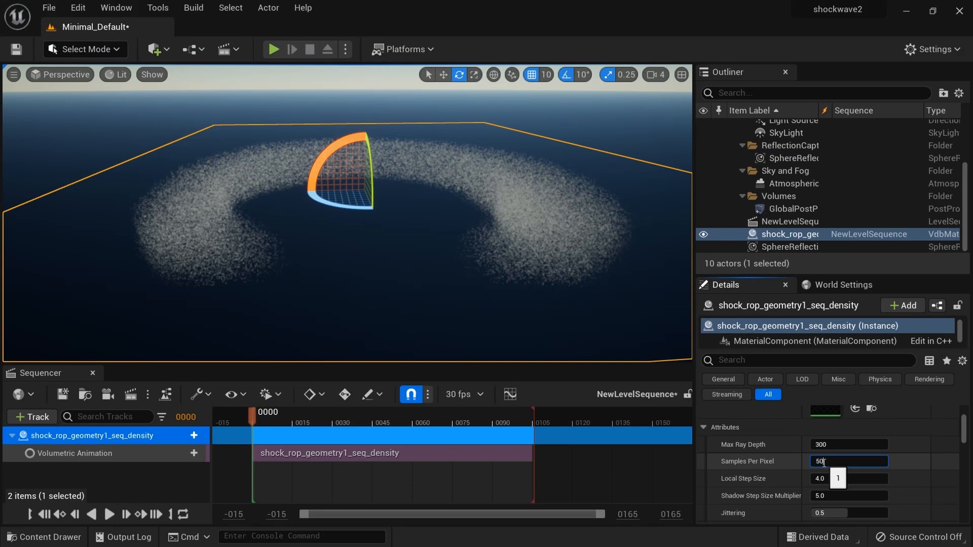
type("50")
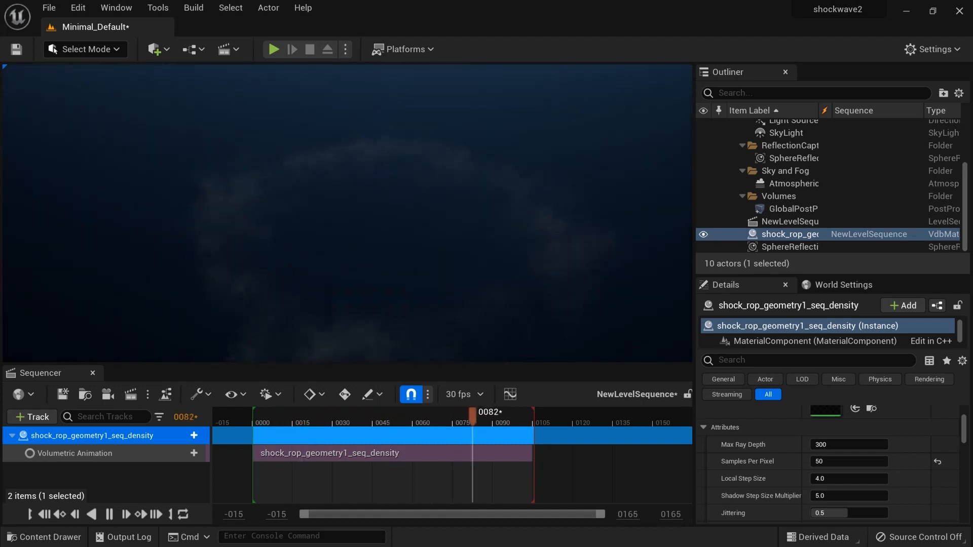
Play the sequence and watch the dense smoke ring expand over the water.
left_click(356, 419)
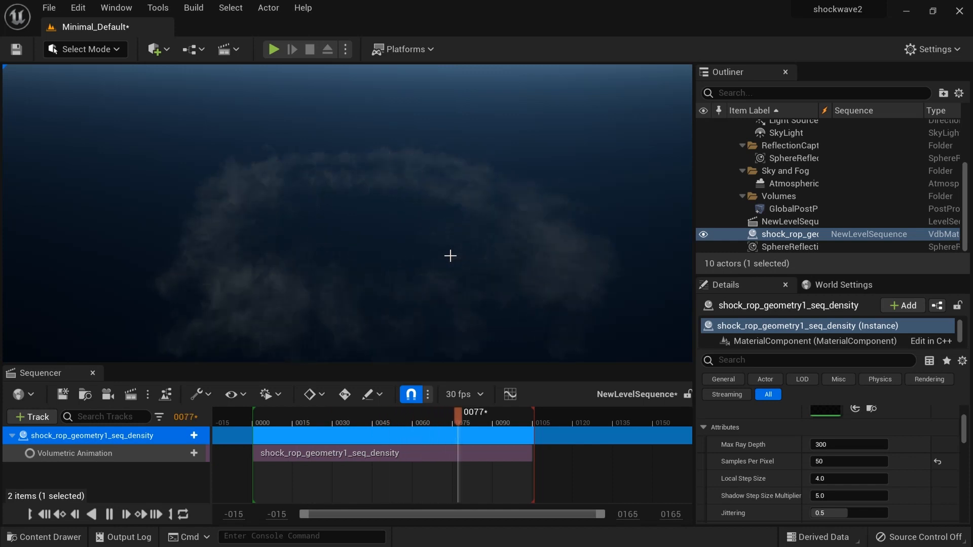
left_click(339, 421)
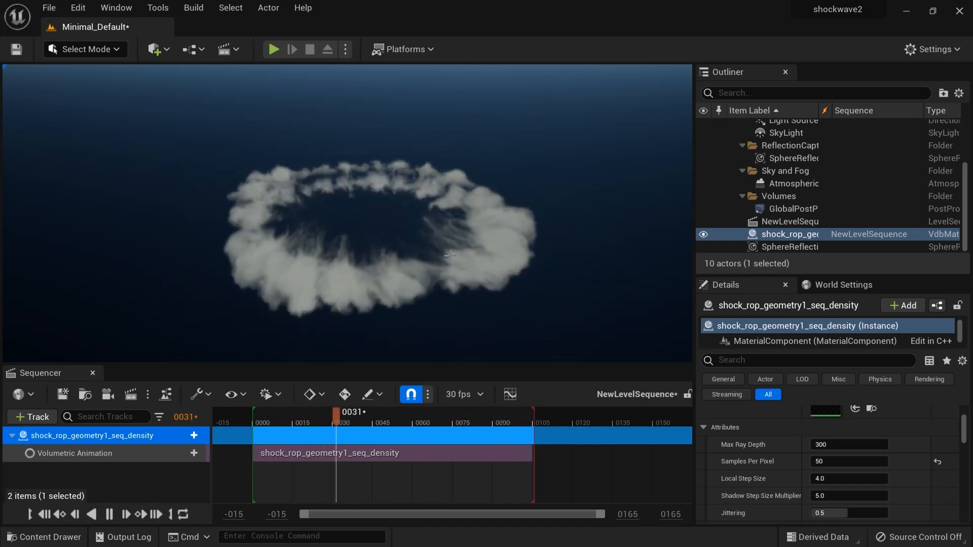